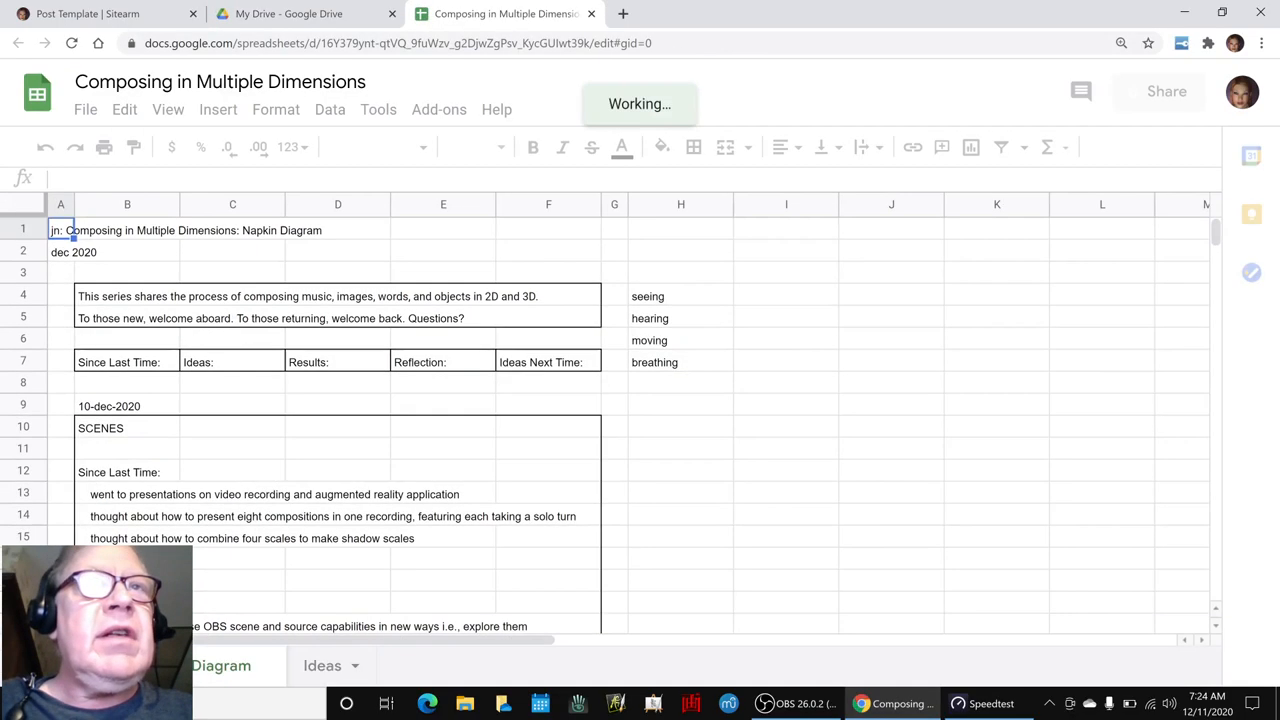
Scroll down below the previous 10-dec-2020 entry to start the 11-dec-2020 EXTENDING entry
scroll(down, 3)
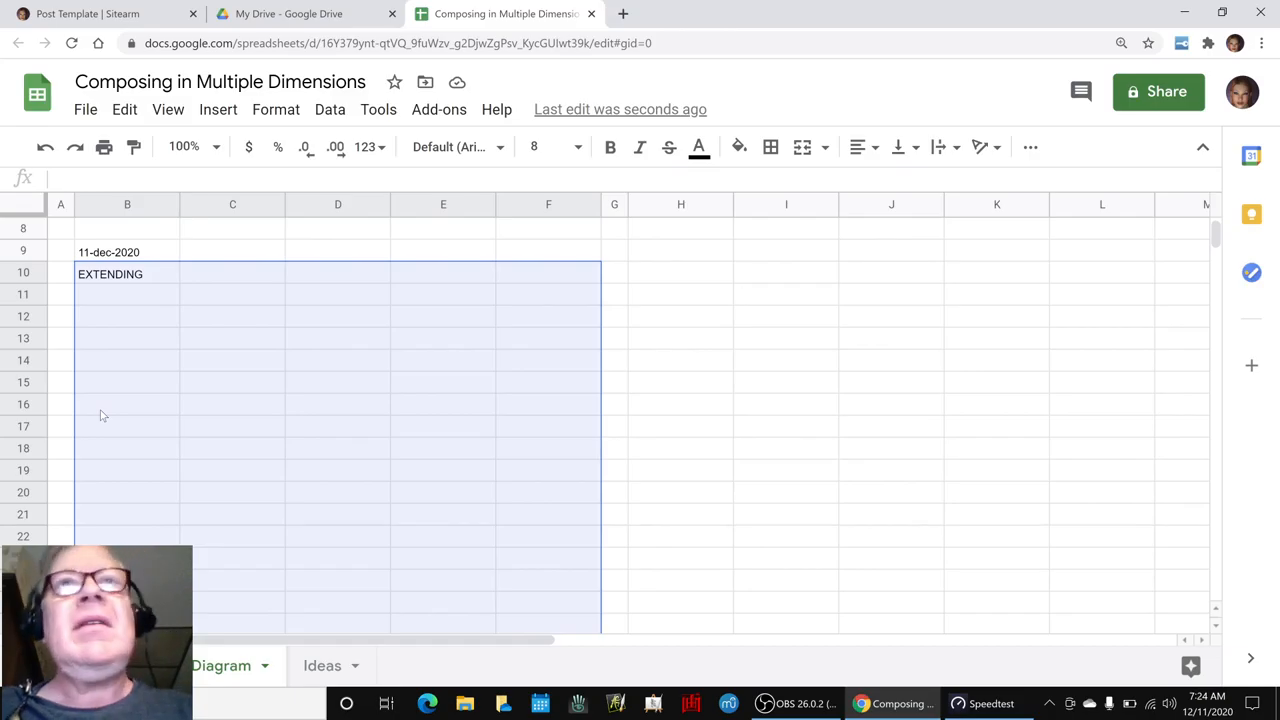
Outline the EXTENDING block with an outer border and shrink the sheet view to 90%
click(770, 148)
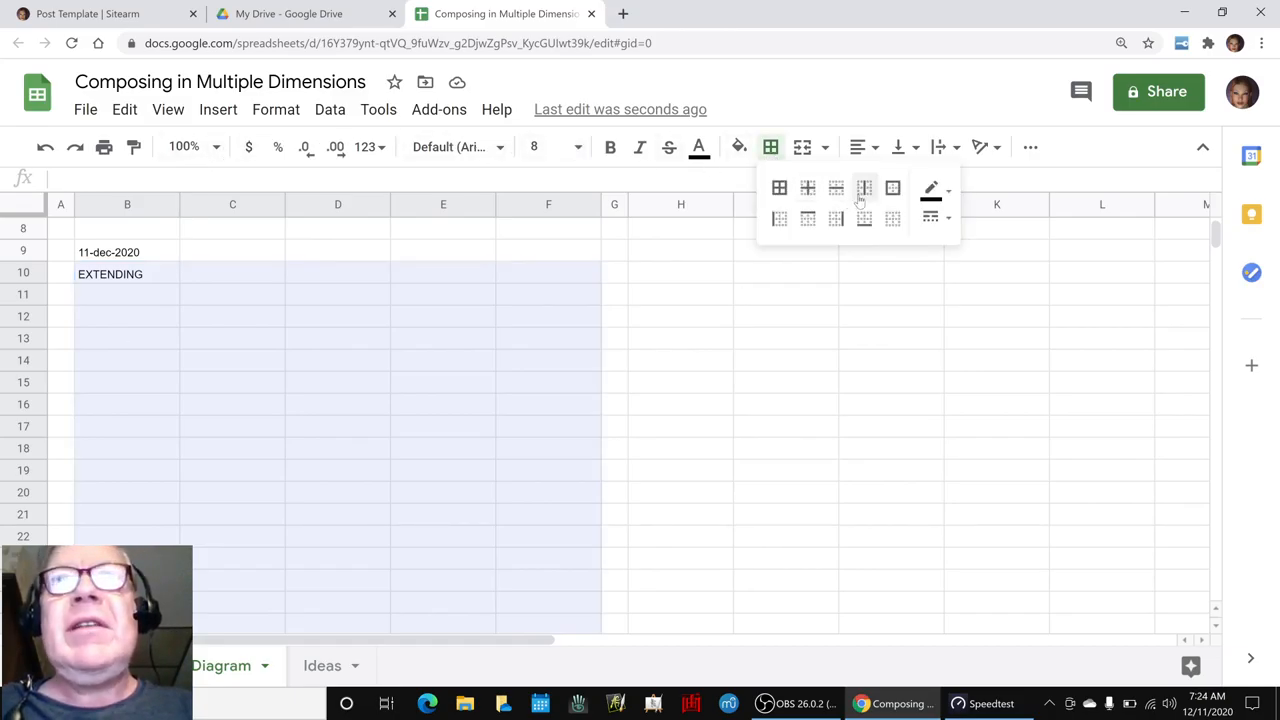
click(892, 188)
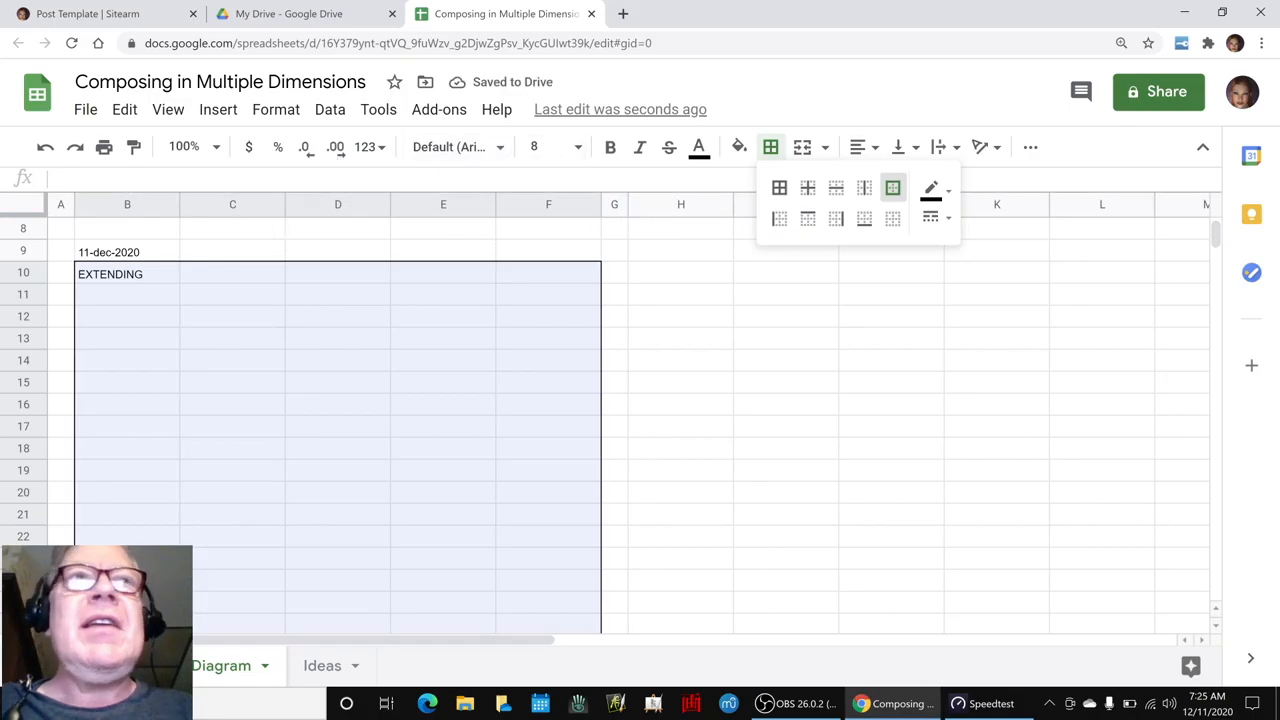
click(216, 148)
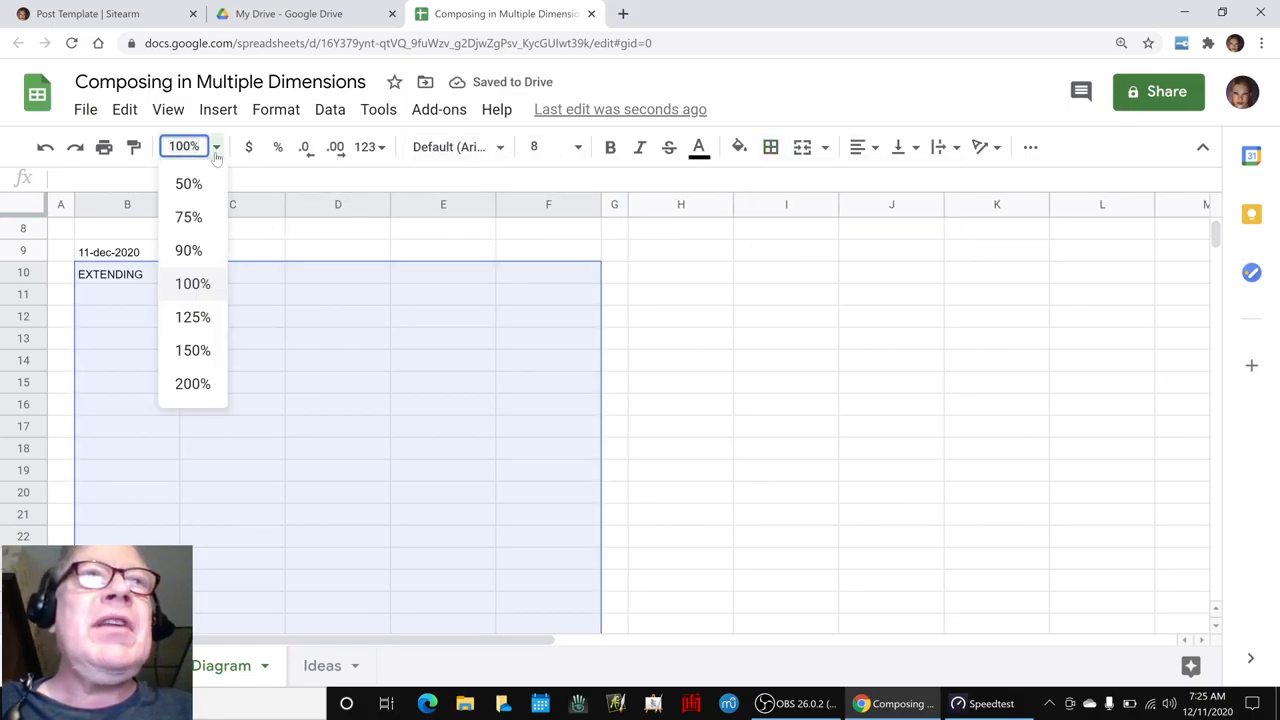
click(188, 252)
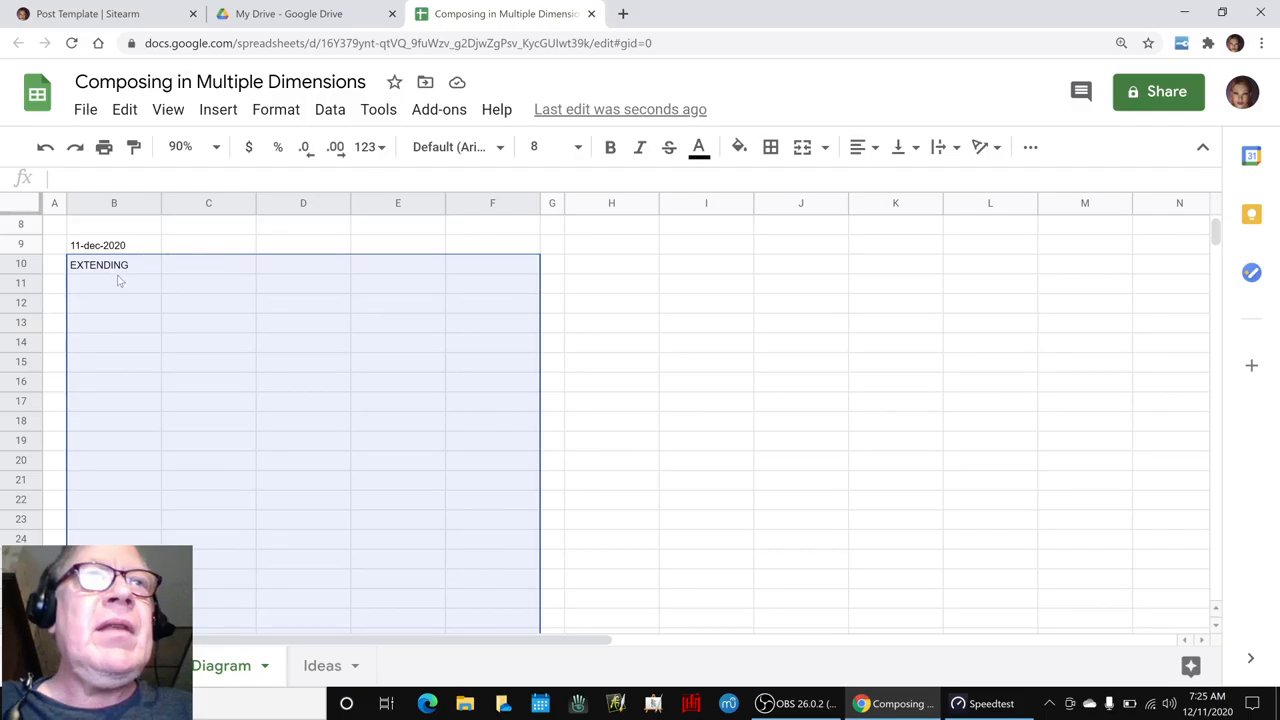
key(alt+tab)
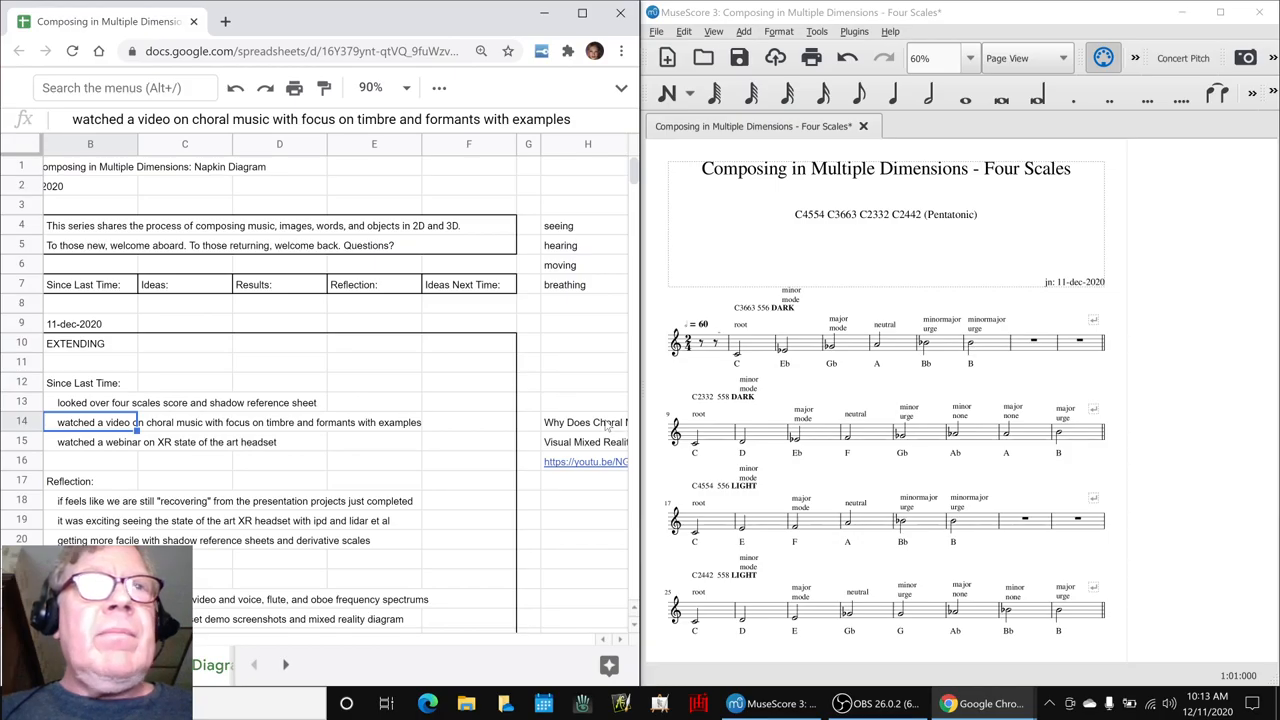
Pick the webinar note row and shift the sheet view before setting the Napkin Diagram aside
click(156, 442)
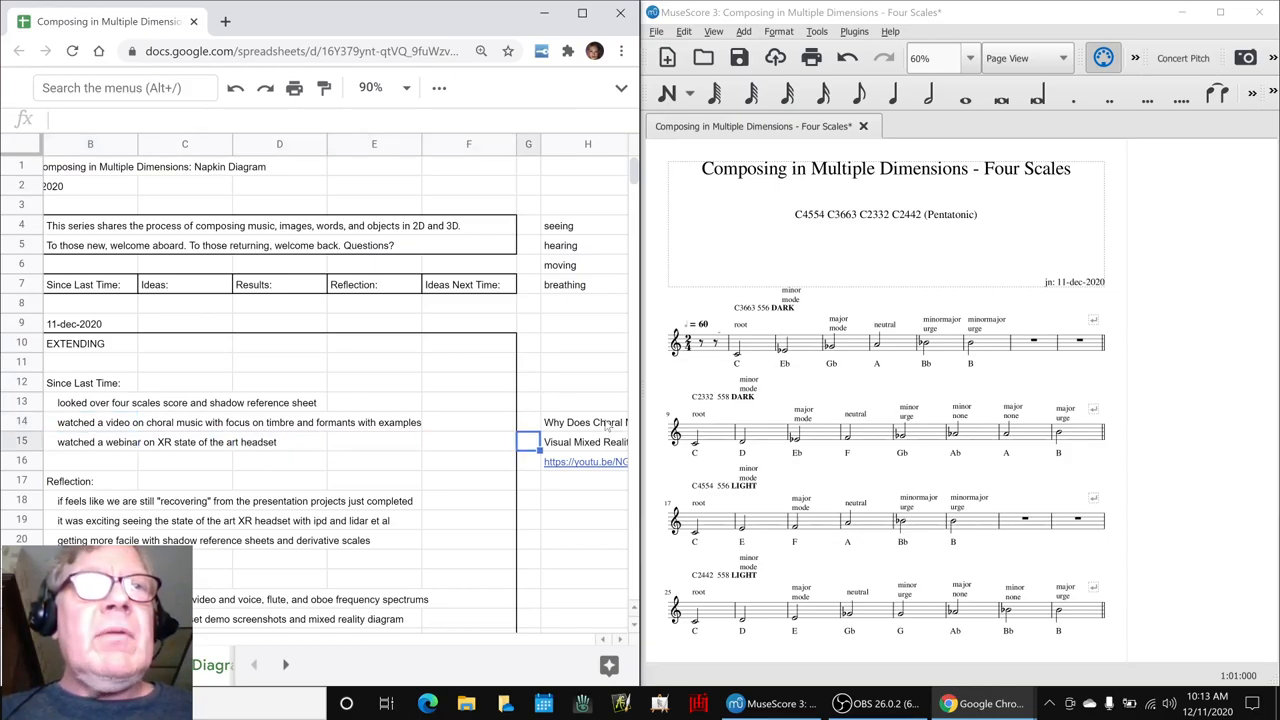
scroll(right, 3)
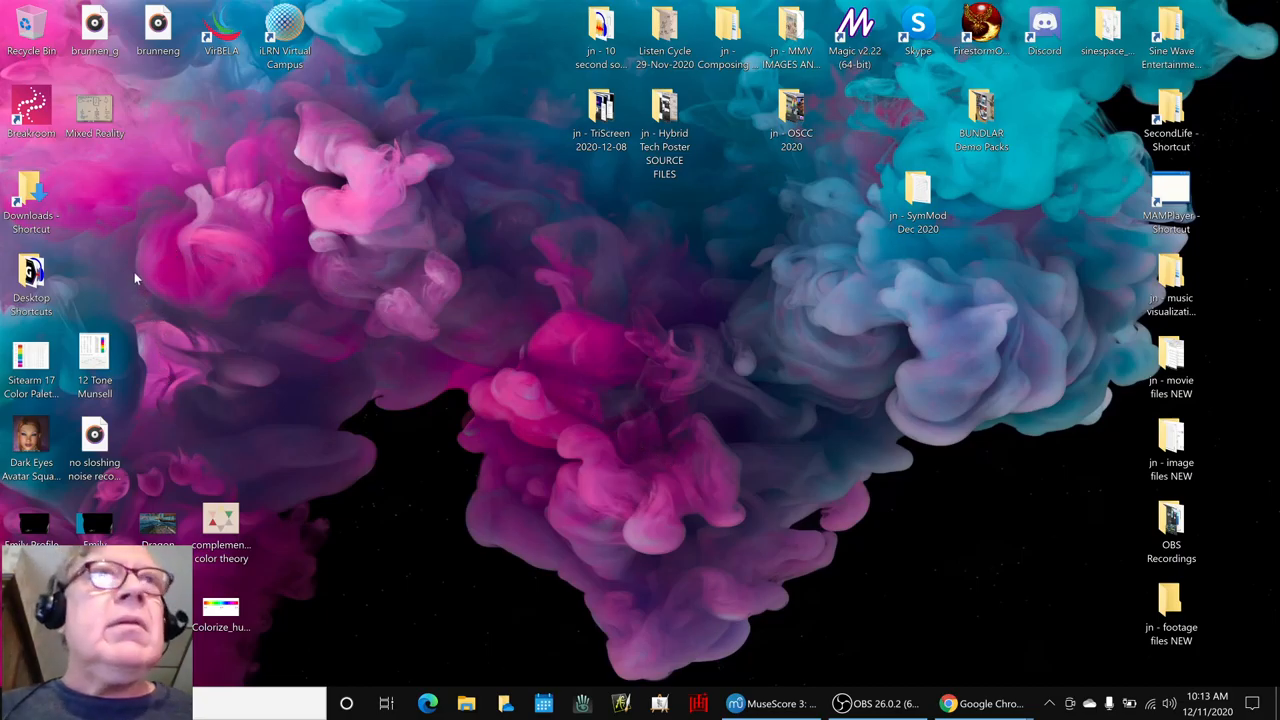
Open the Mixed Reality.jpg whiteboard image from the desktop in Photos
double_click(94, 104)
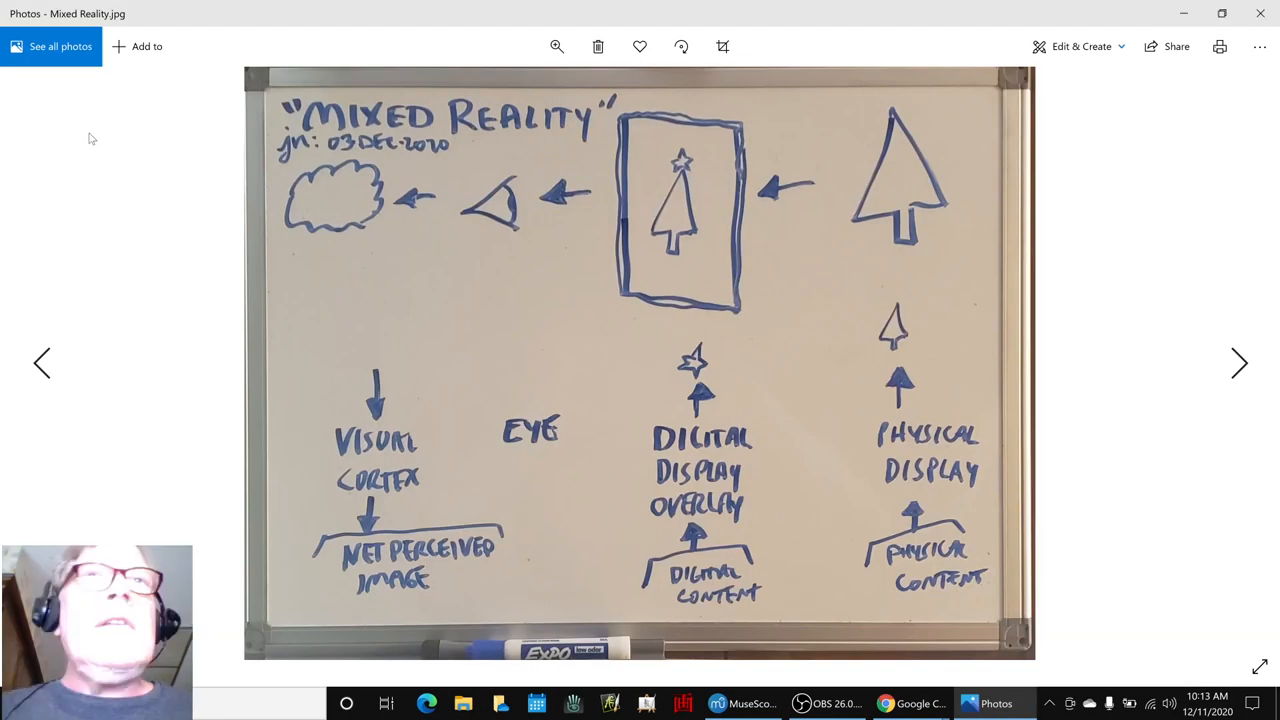
mouse_move(460, 204)
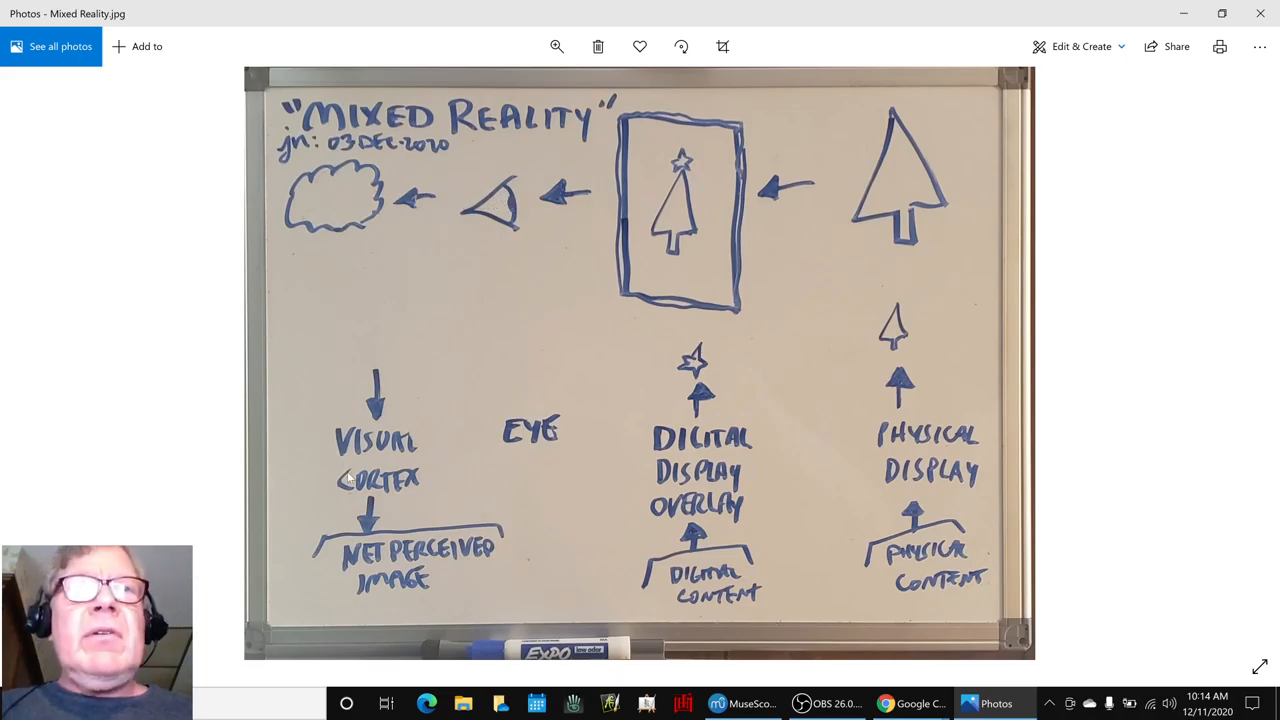
mouse_move(904, 164)
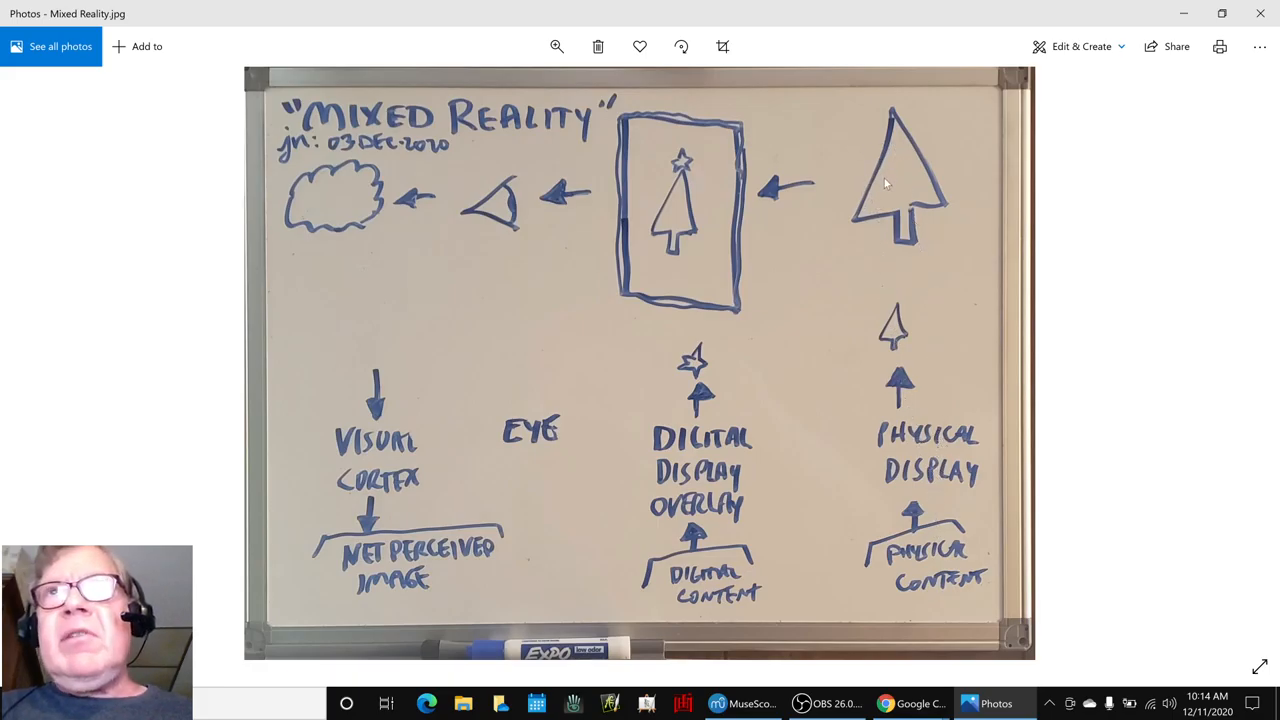
mouse_move(736, 216)
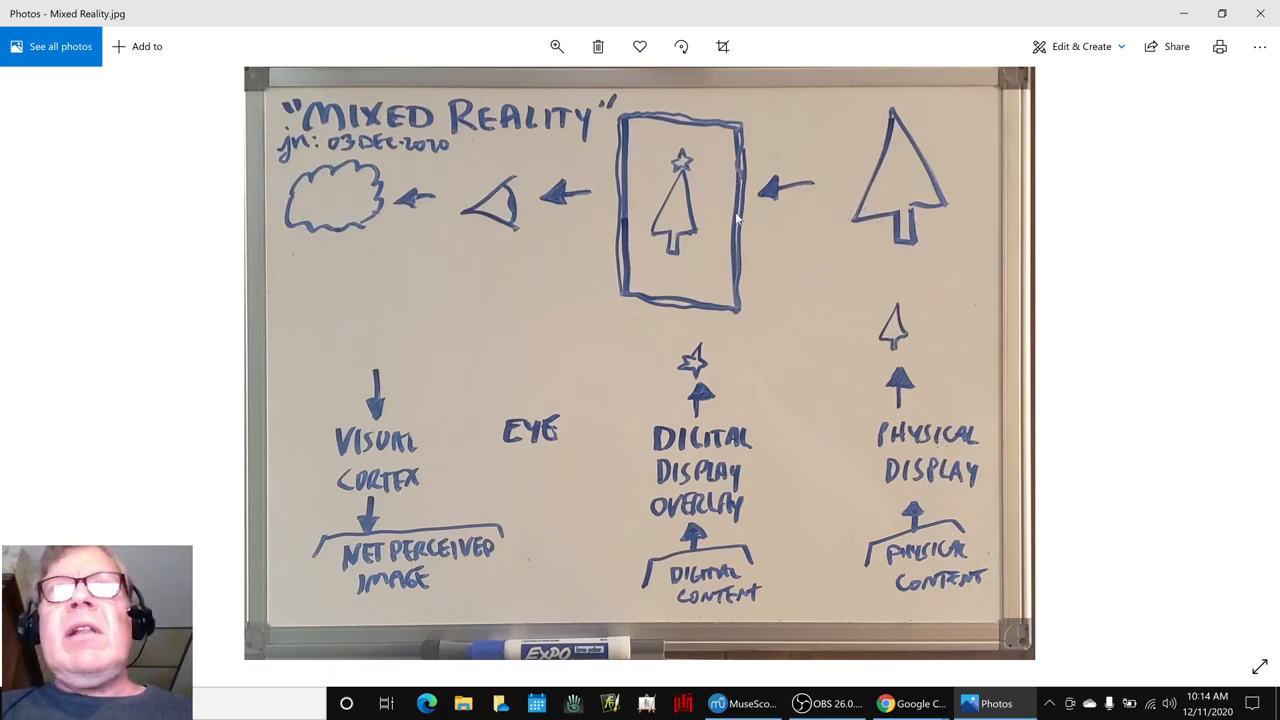
mouse_move(682, 450)
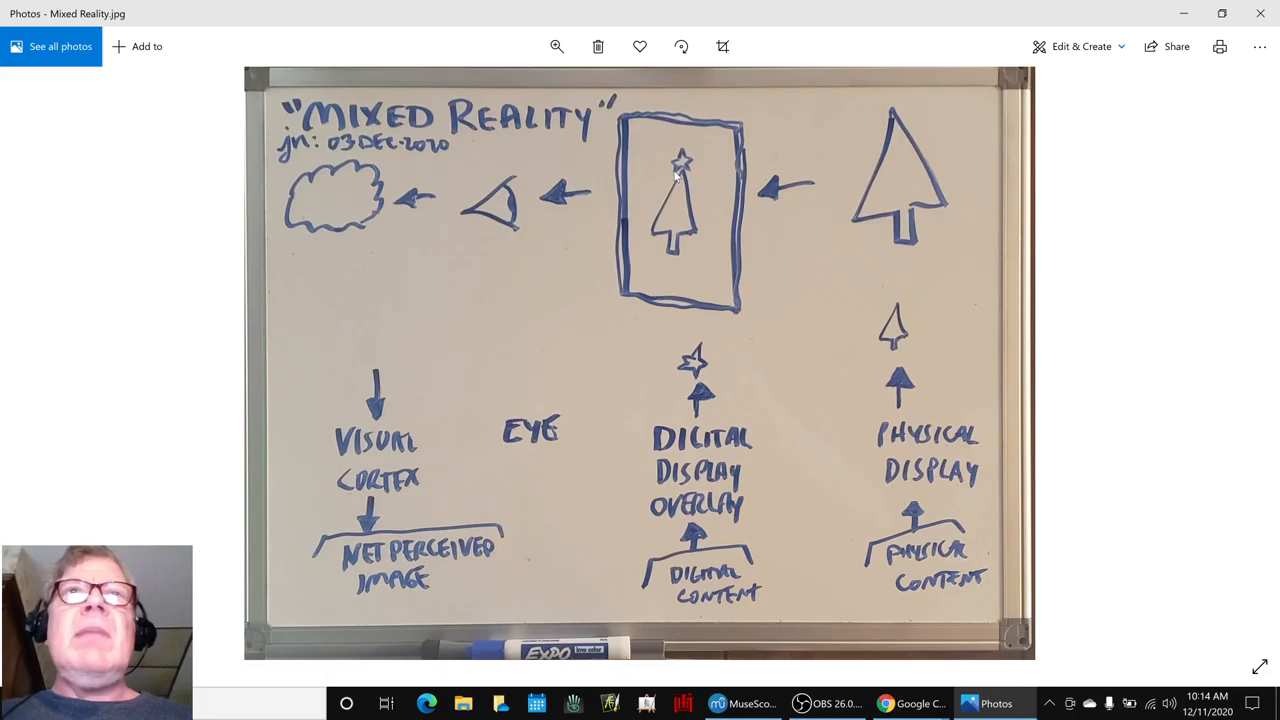
mouse_move(656, 296)
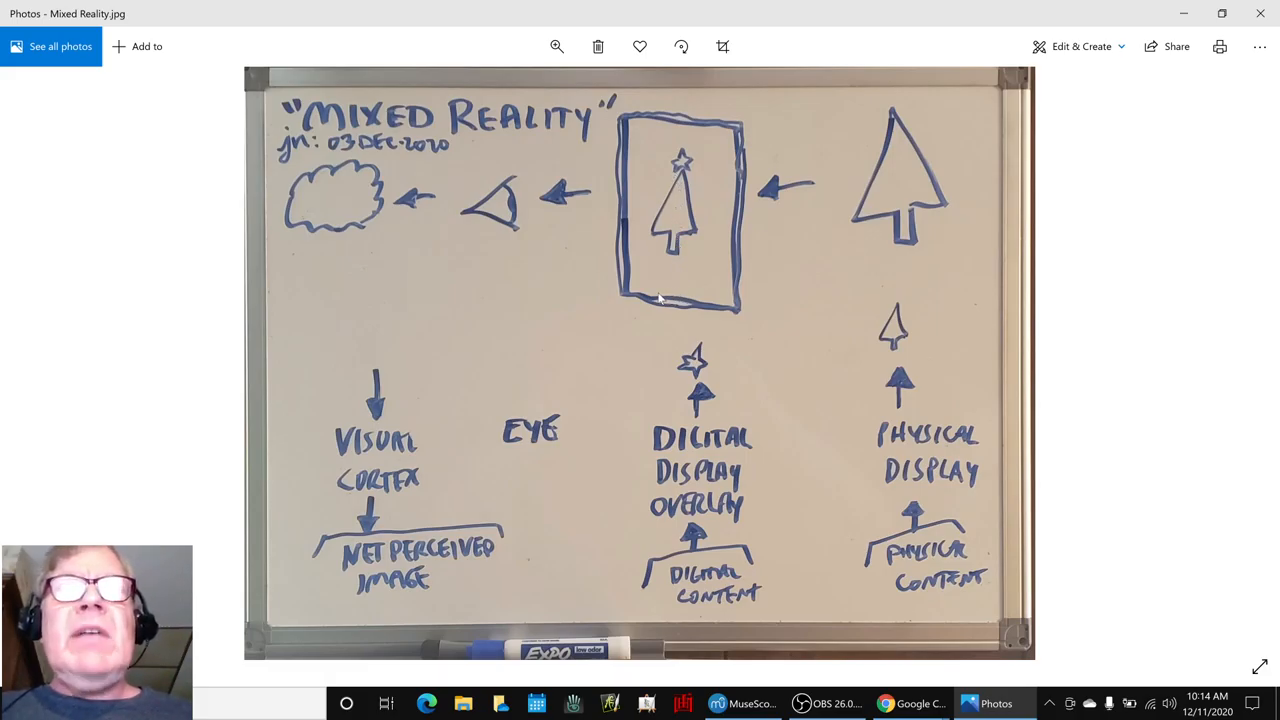
mouse_move(788, 204)
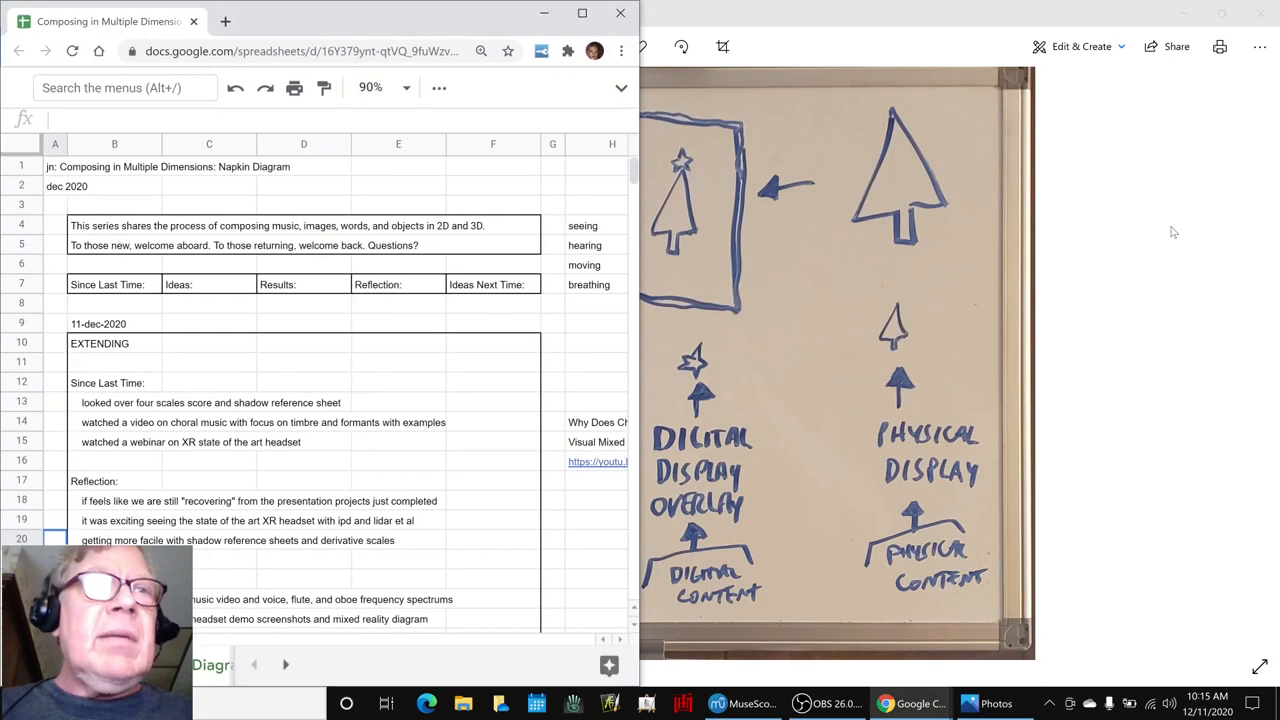
Add the Ideas Next Time note 'look at mixed aurality - that is stereo sound, and vertical'
scroll(down, 3)
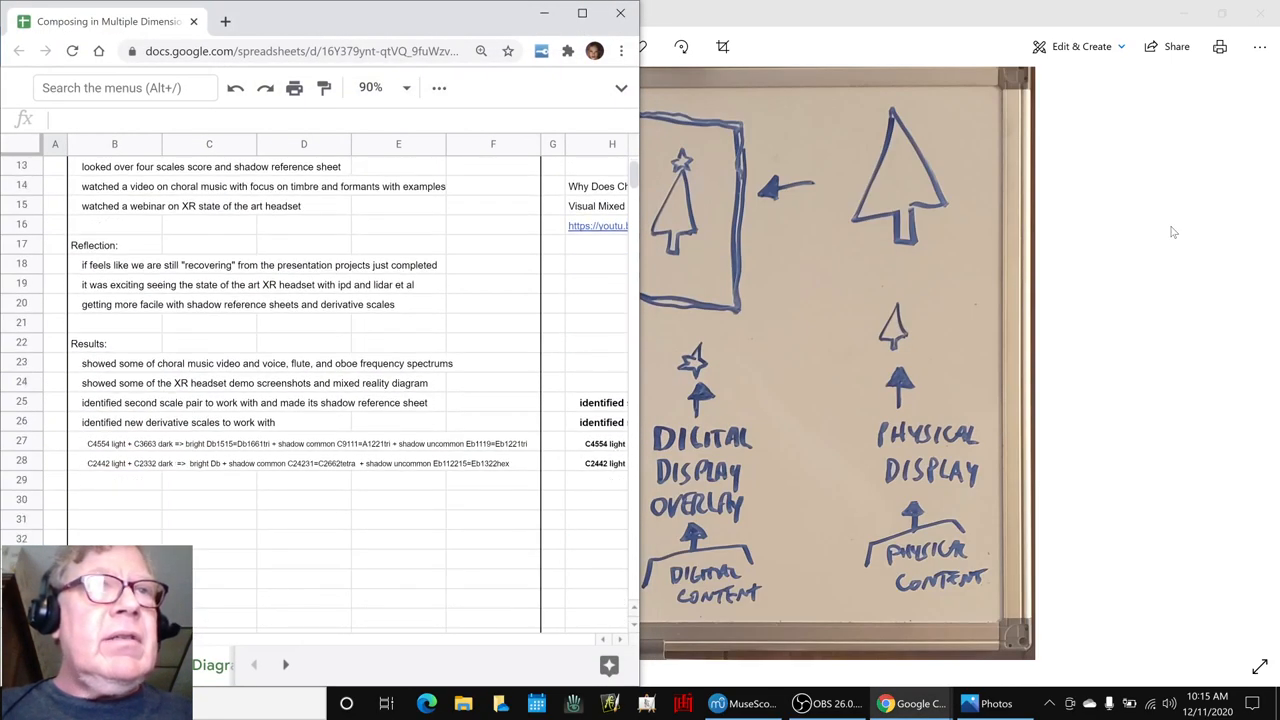
scroll(down, 3)
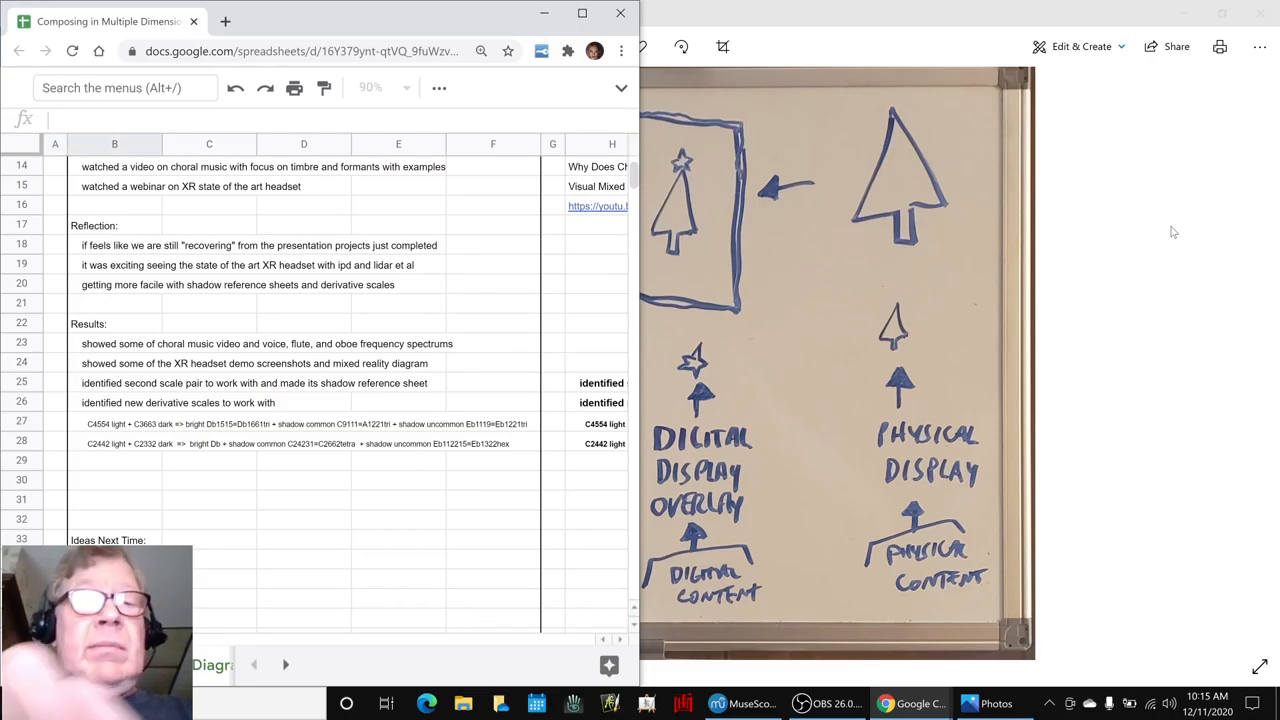
text(look at)
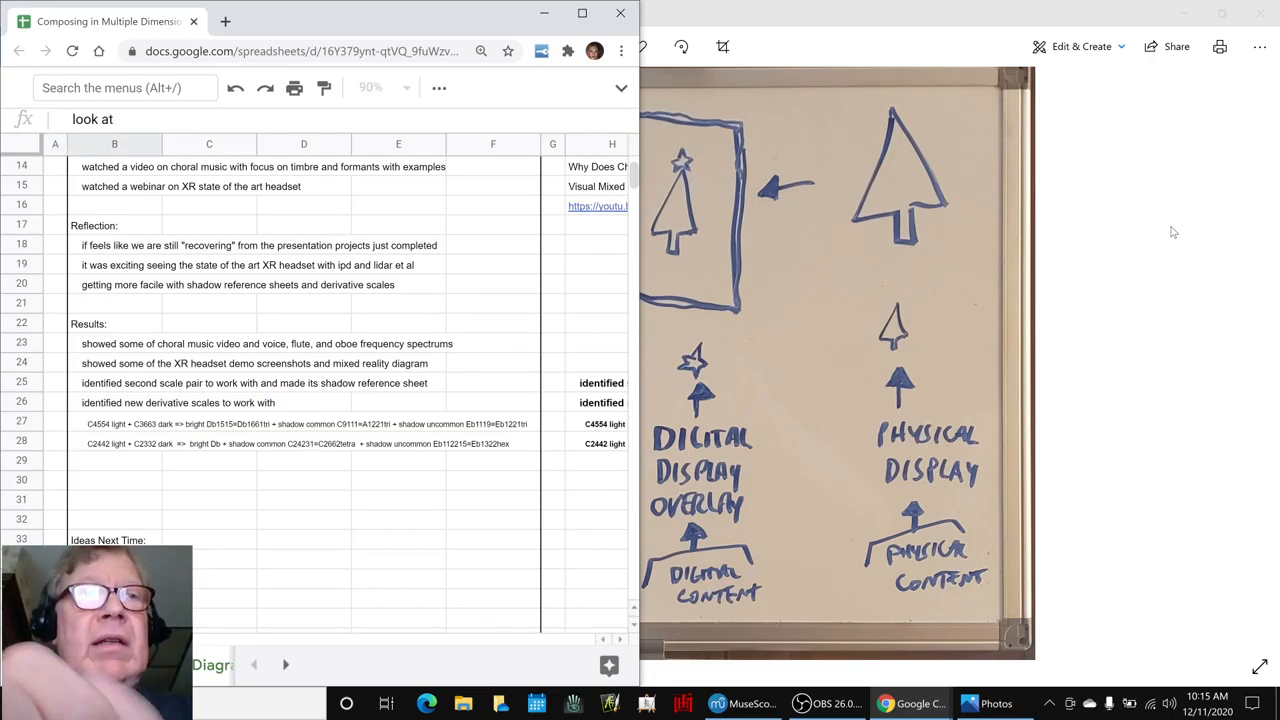
text(mixed)
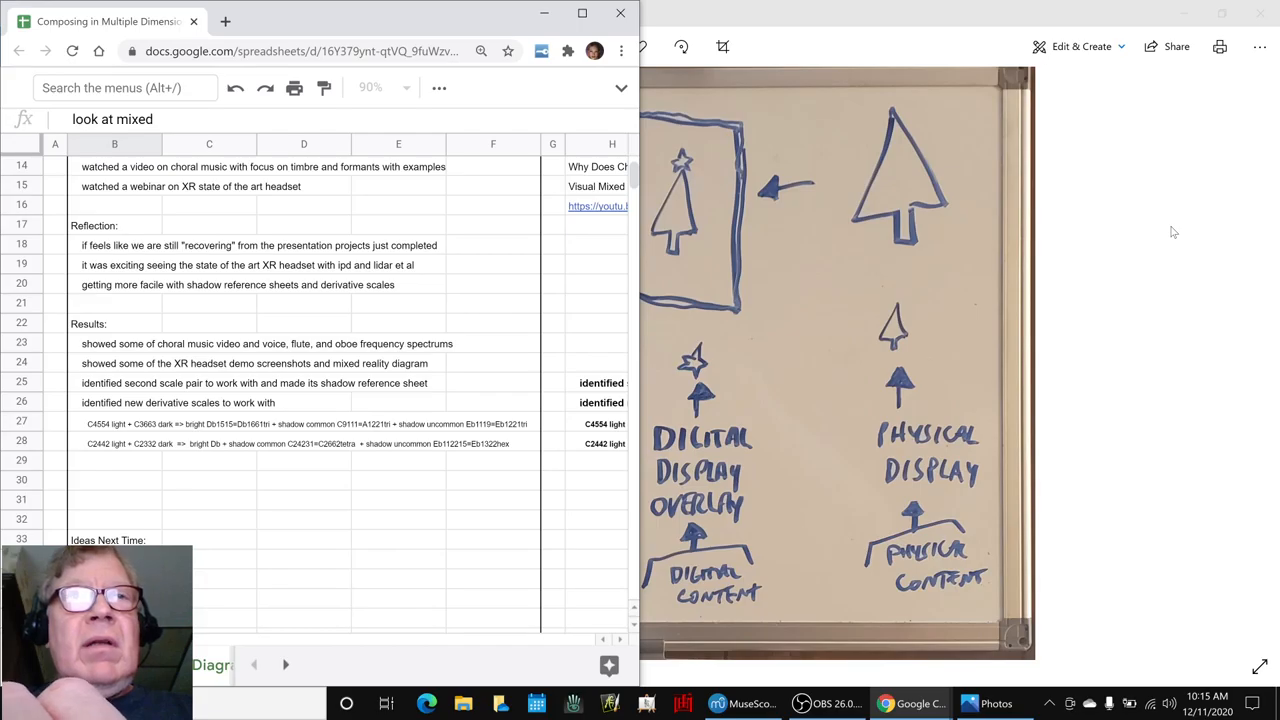
text(aurality -)
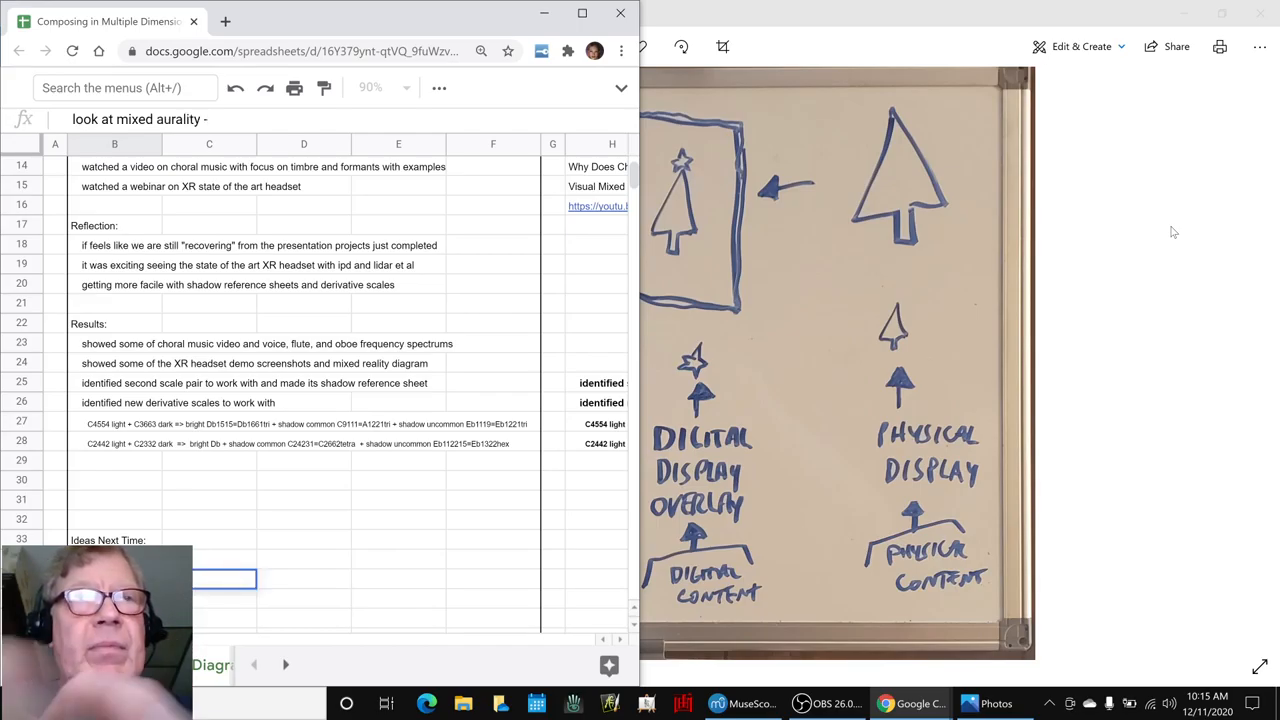
text(- that is ster)
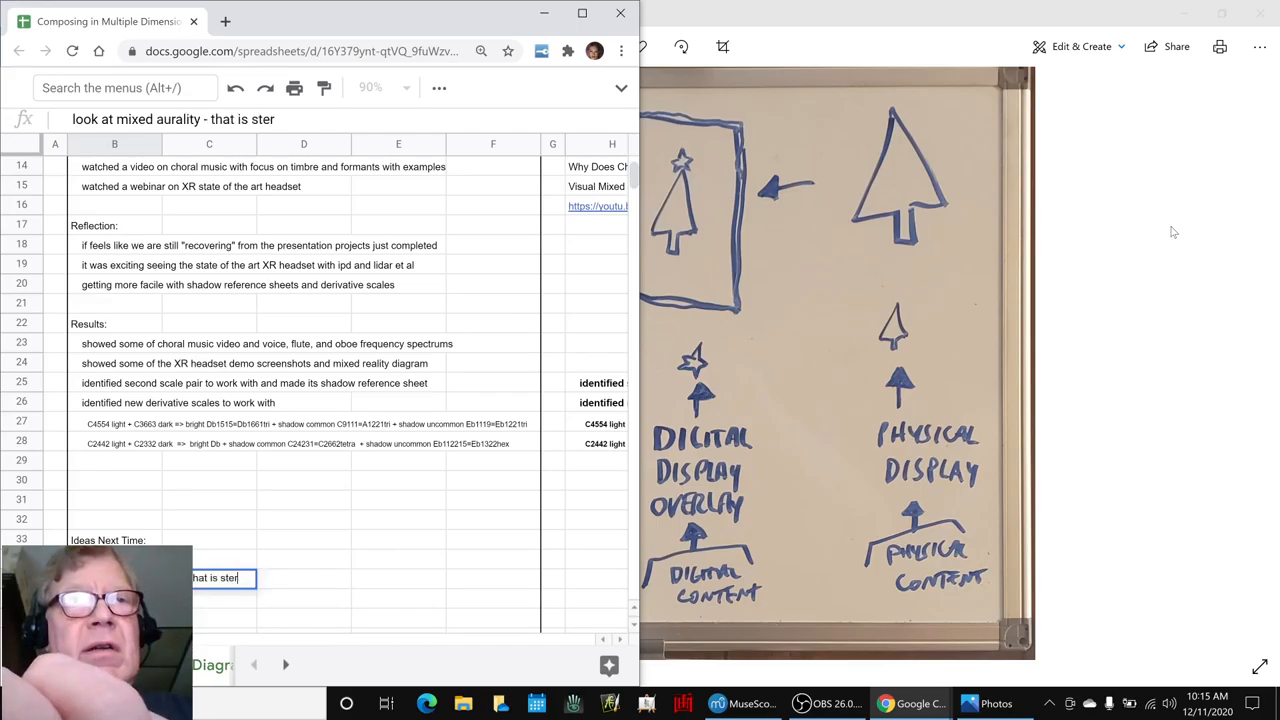
text(eo sound)
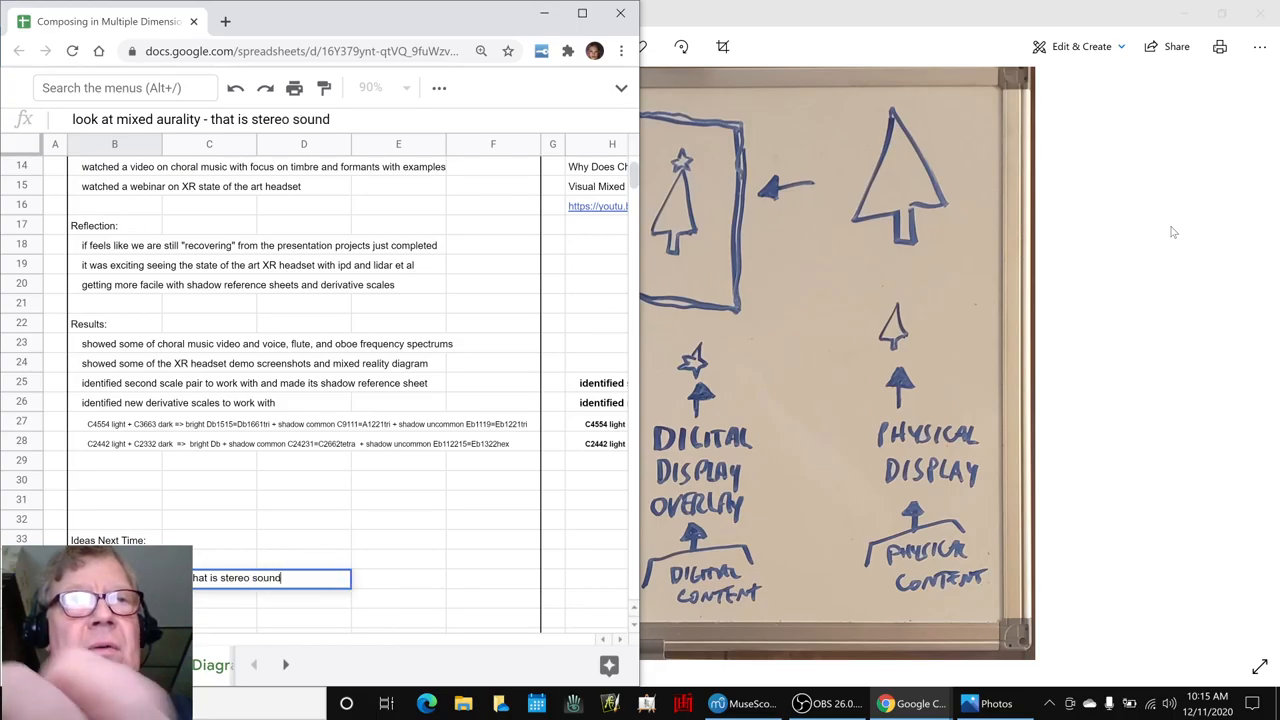
text(, and vertical sound)
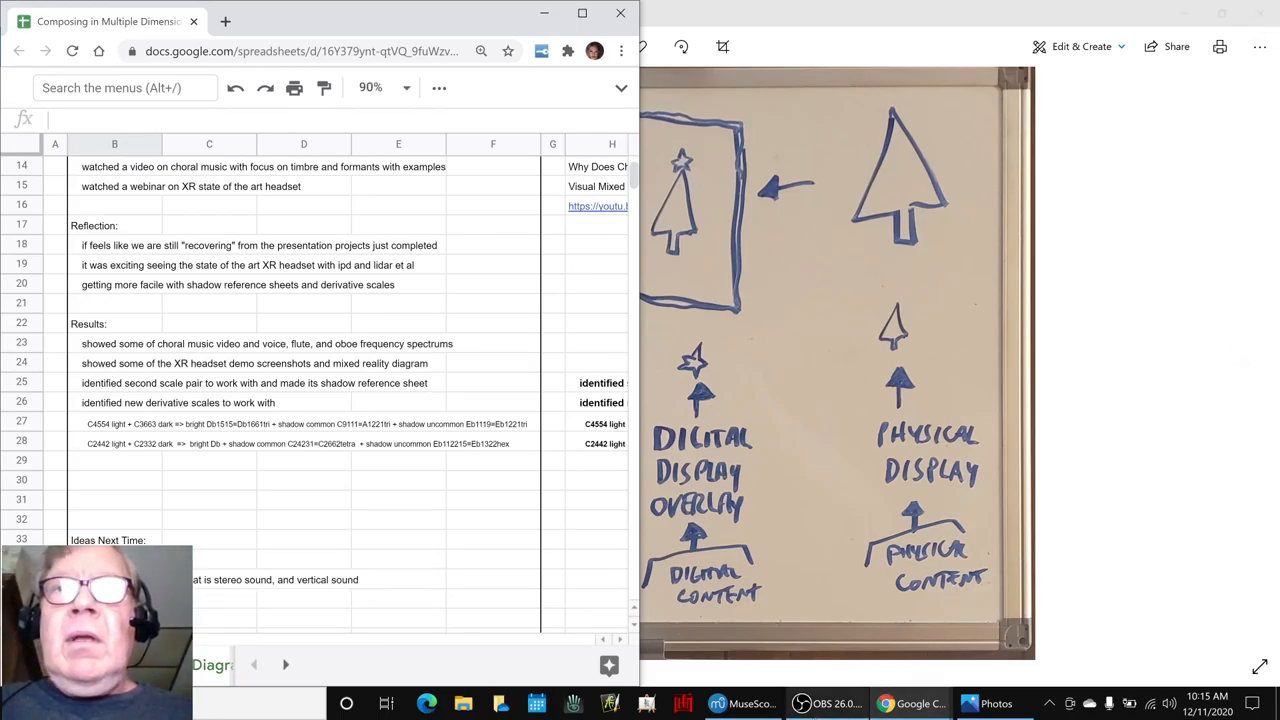
mouse_move(232, 404)
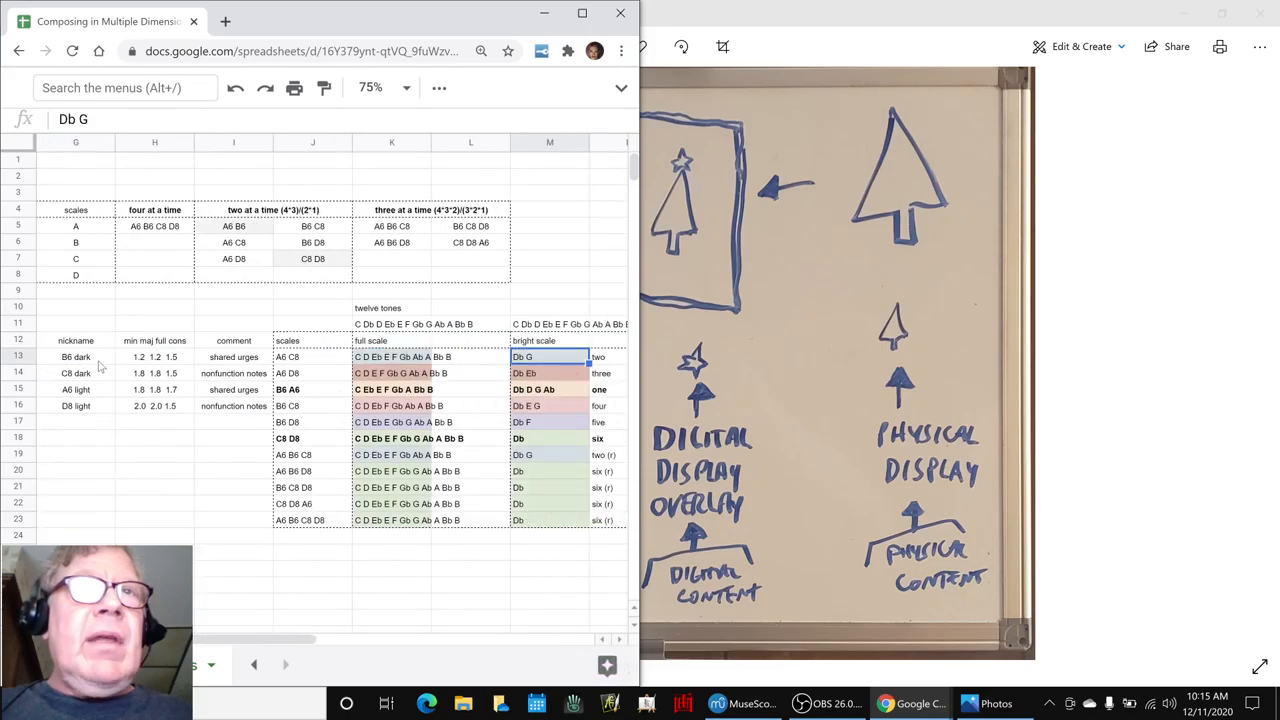
Select the C8 D8 scale pair entry and switch to the Shadow Scales spreadsheets
click(288, 388)
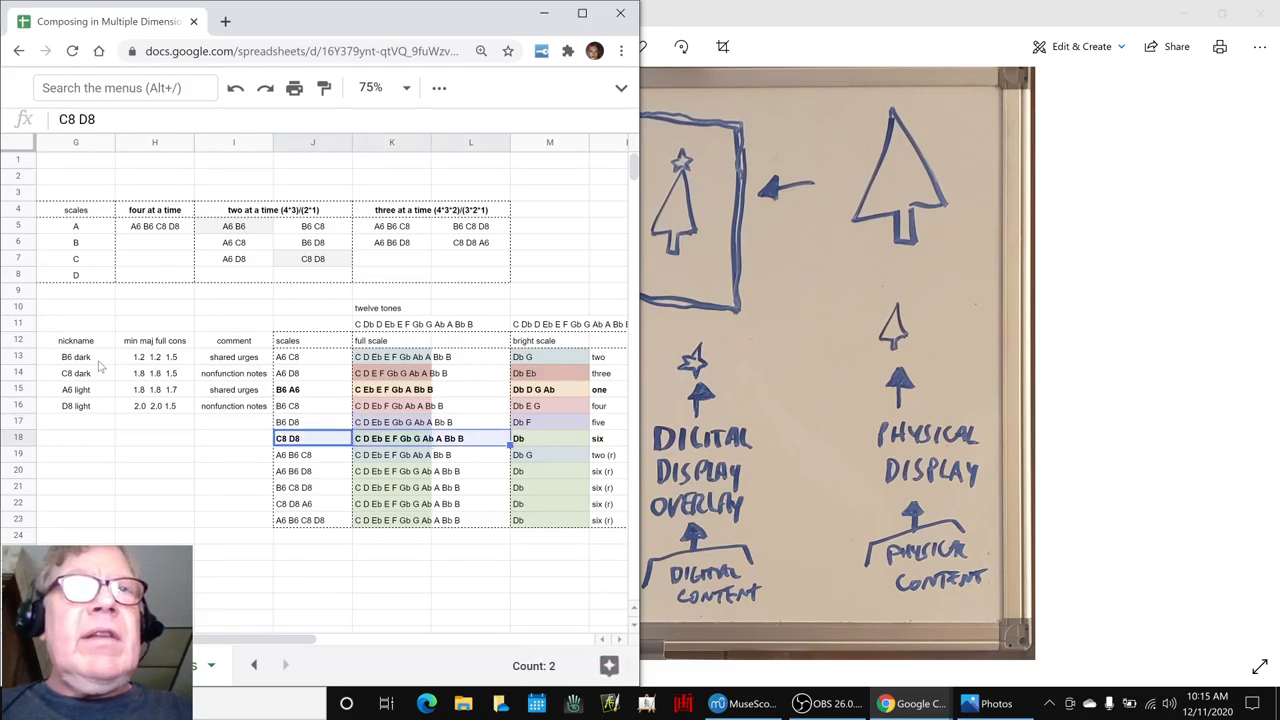
key(alt+tab)
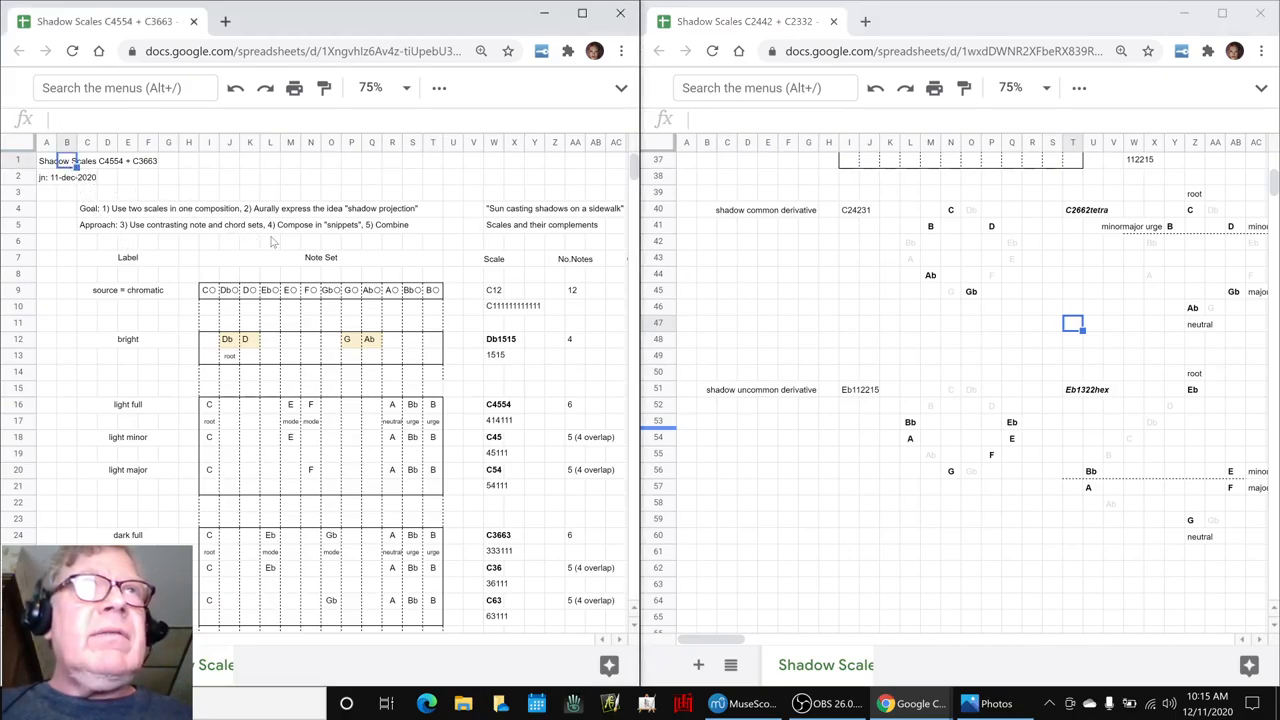
scroll(up, 3)
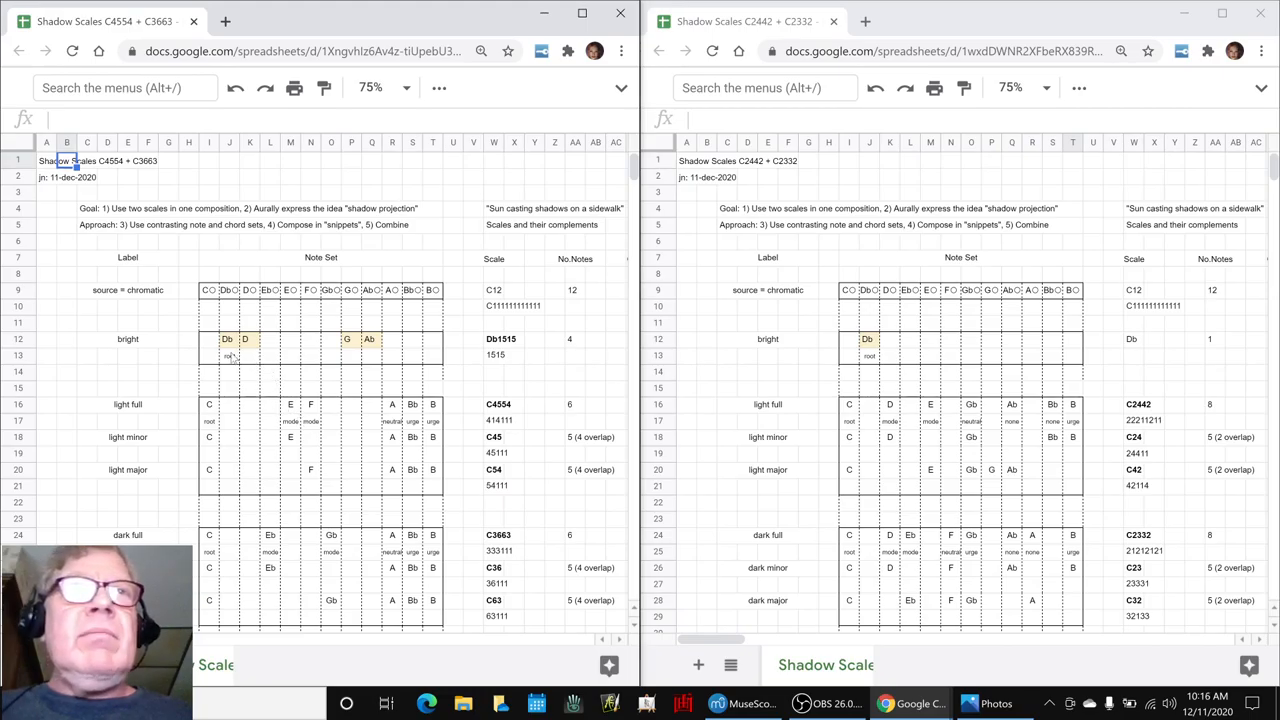
click(228, 340)
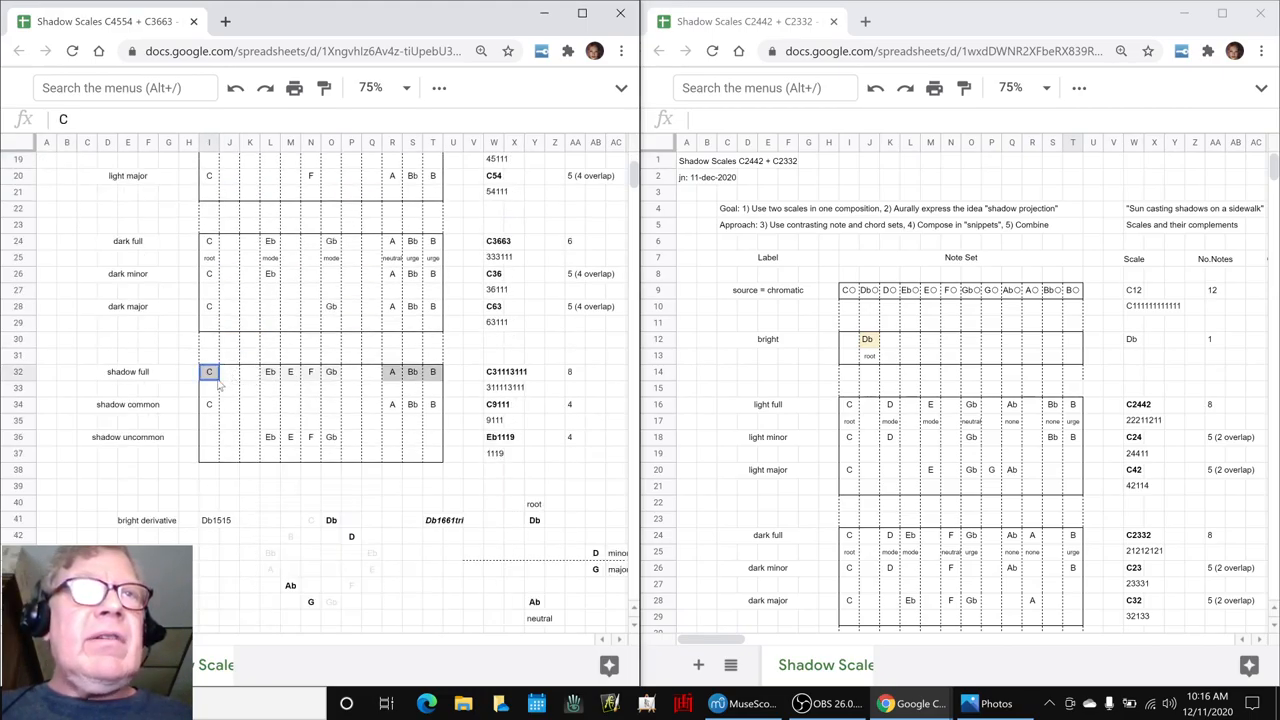
click(270, 370)
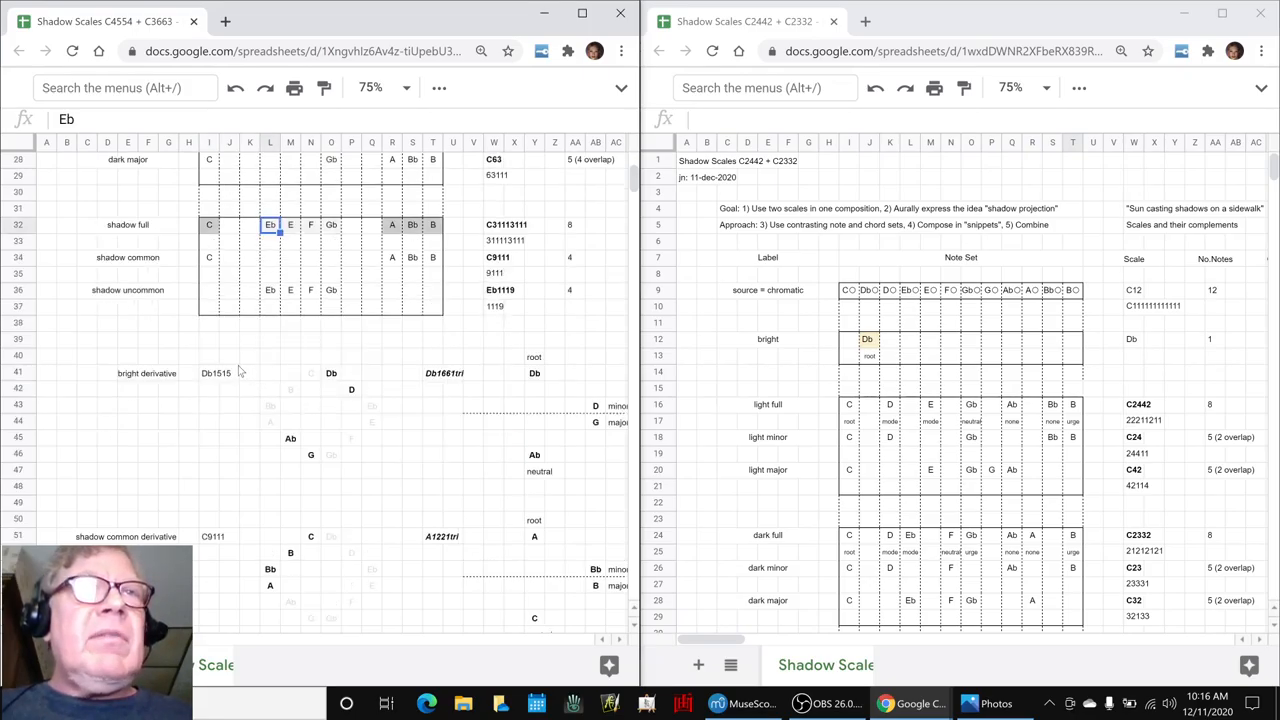
scroll(down, 3)
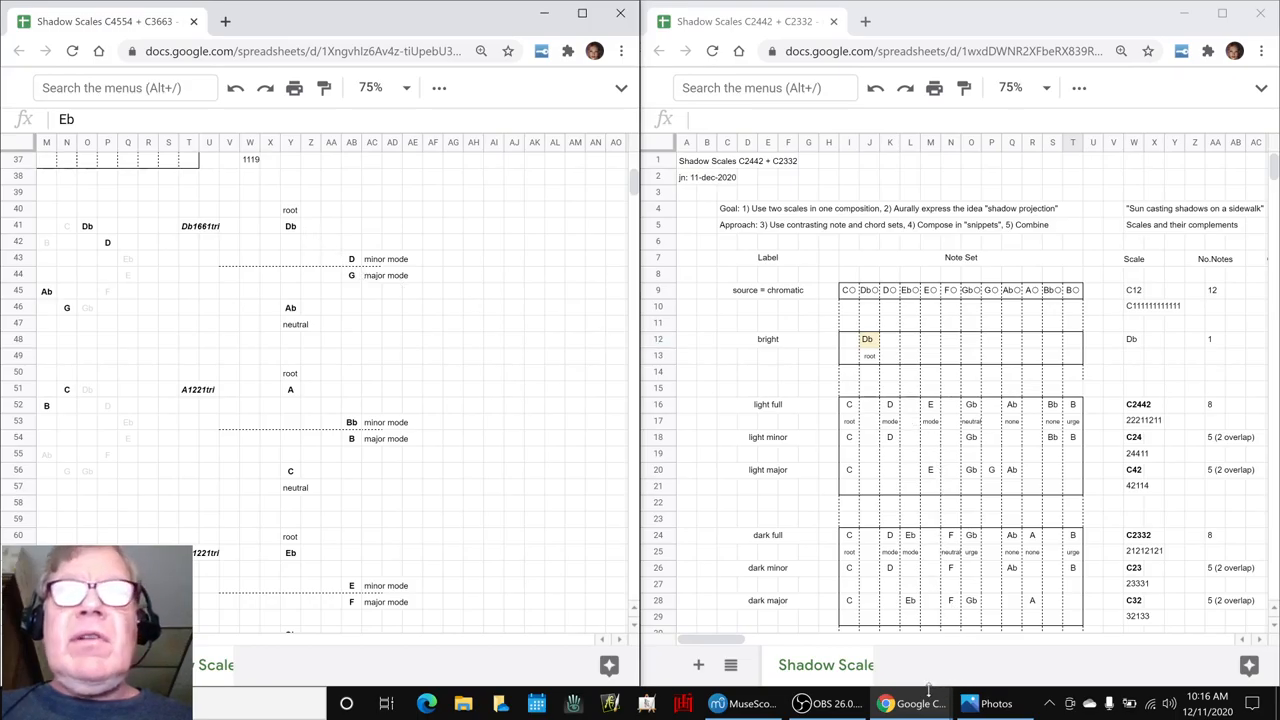
scroll(right, 3)
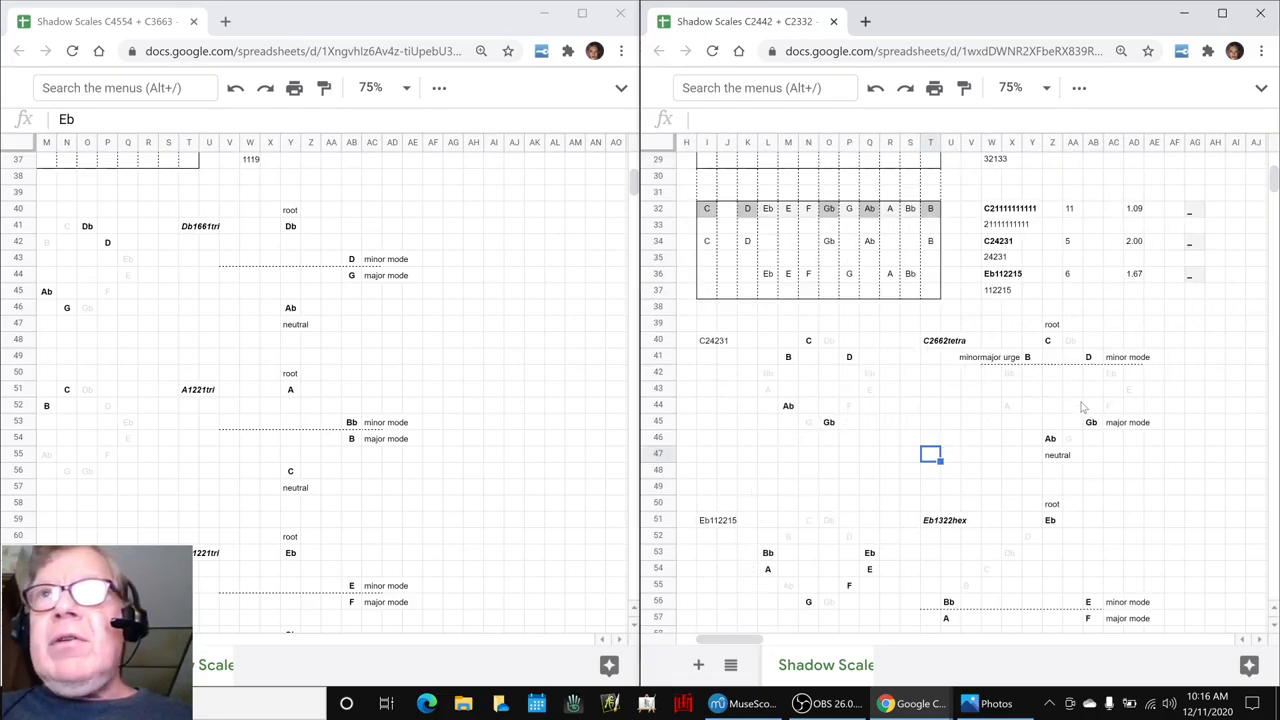
mouse_move(1064, 436)
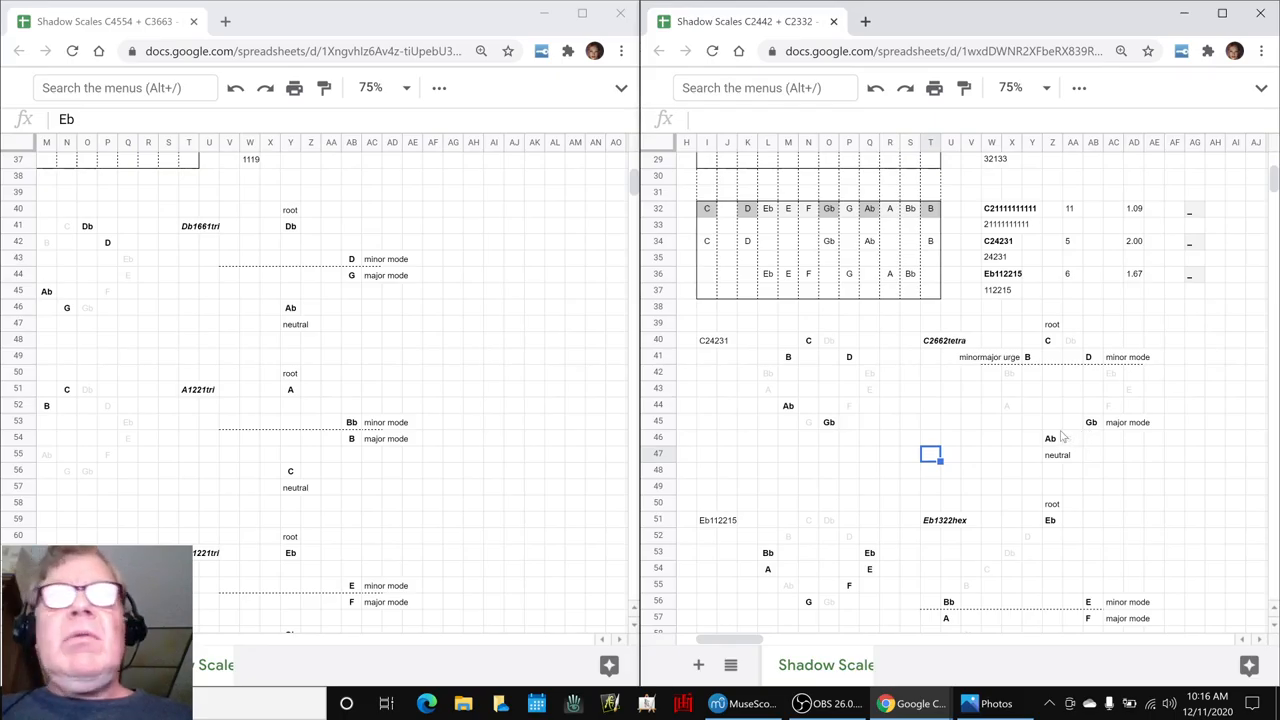
key(alt+tab)
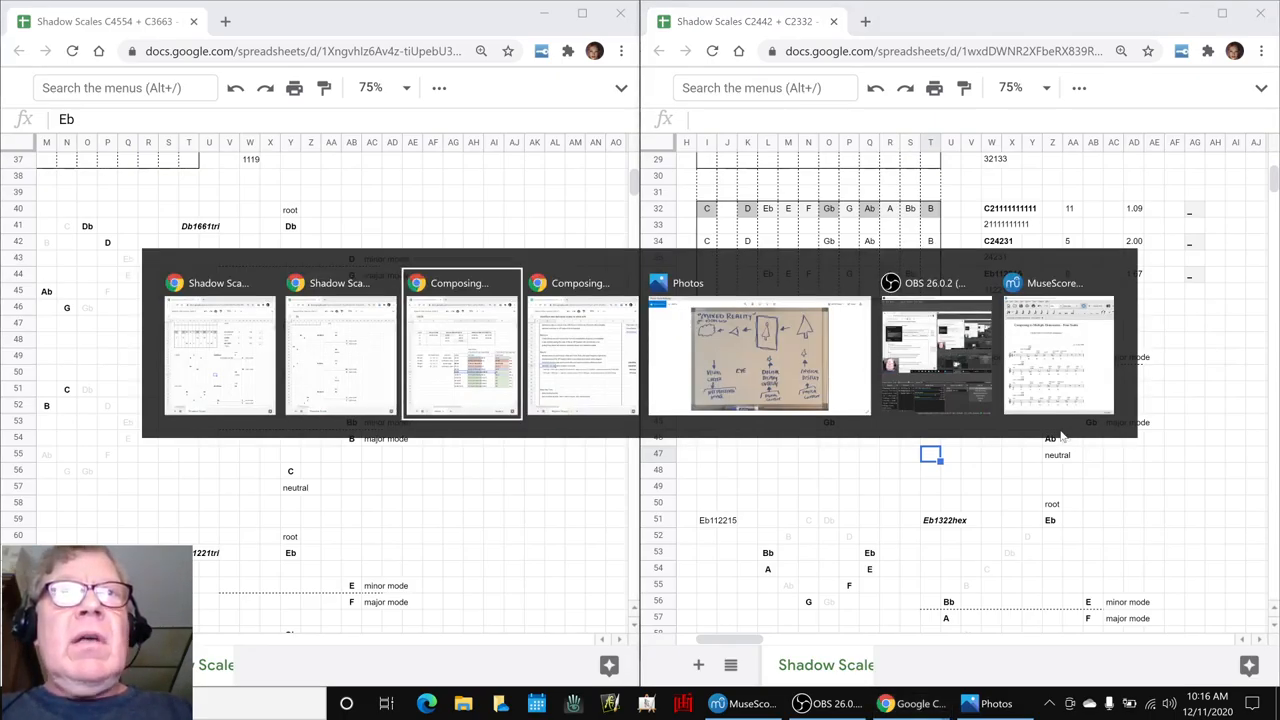
Return to the episode log and check the derivative scales line under Results
click(460, 356)
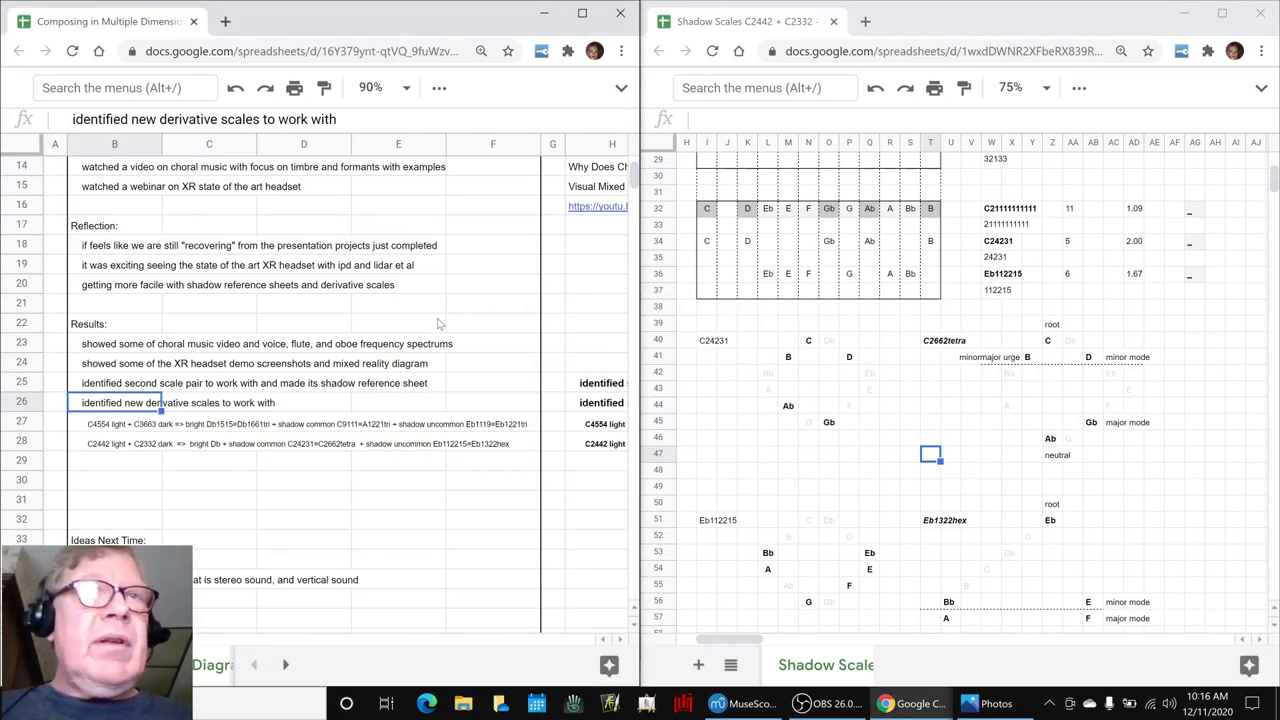
click(110, 420)
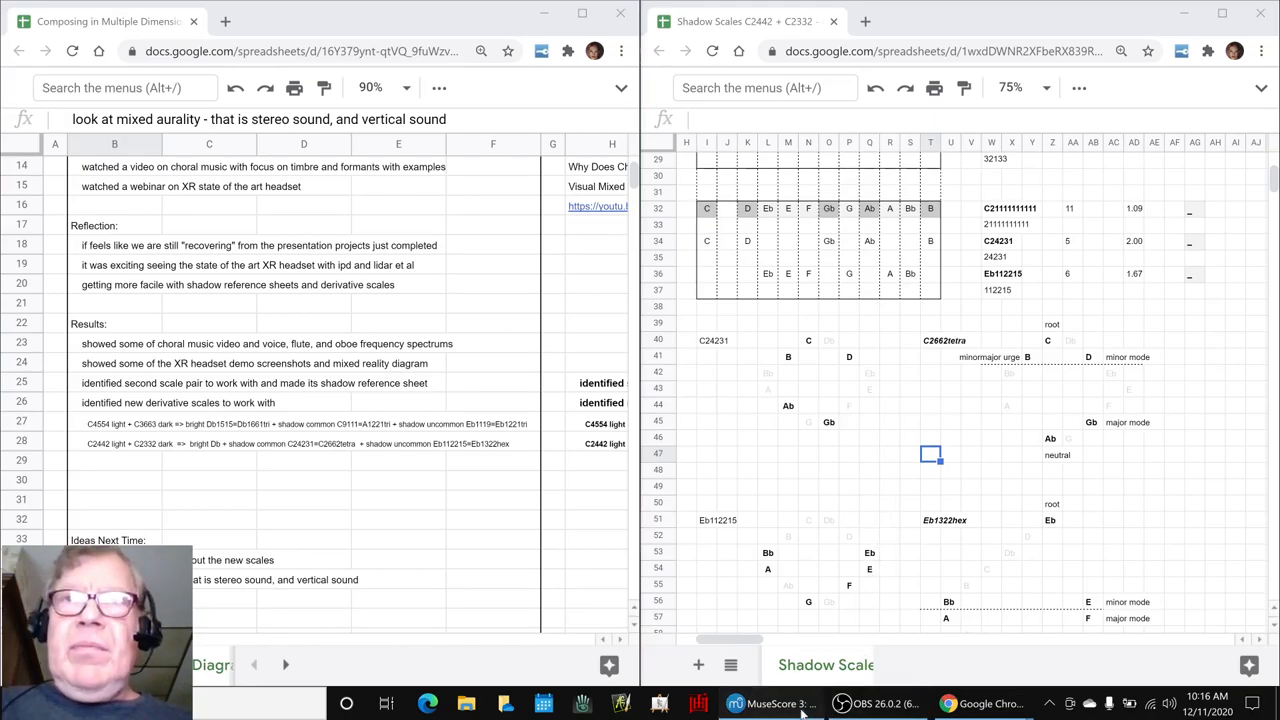
Bring up the Four Scales score and review the C3663 DARK and C2442 LIGHT labels
click(764, 704)
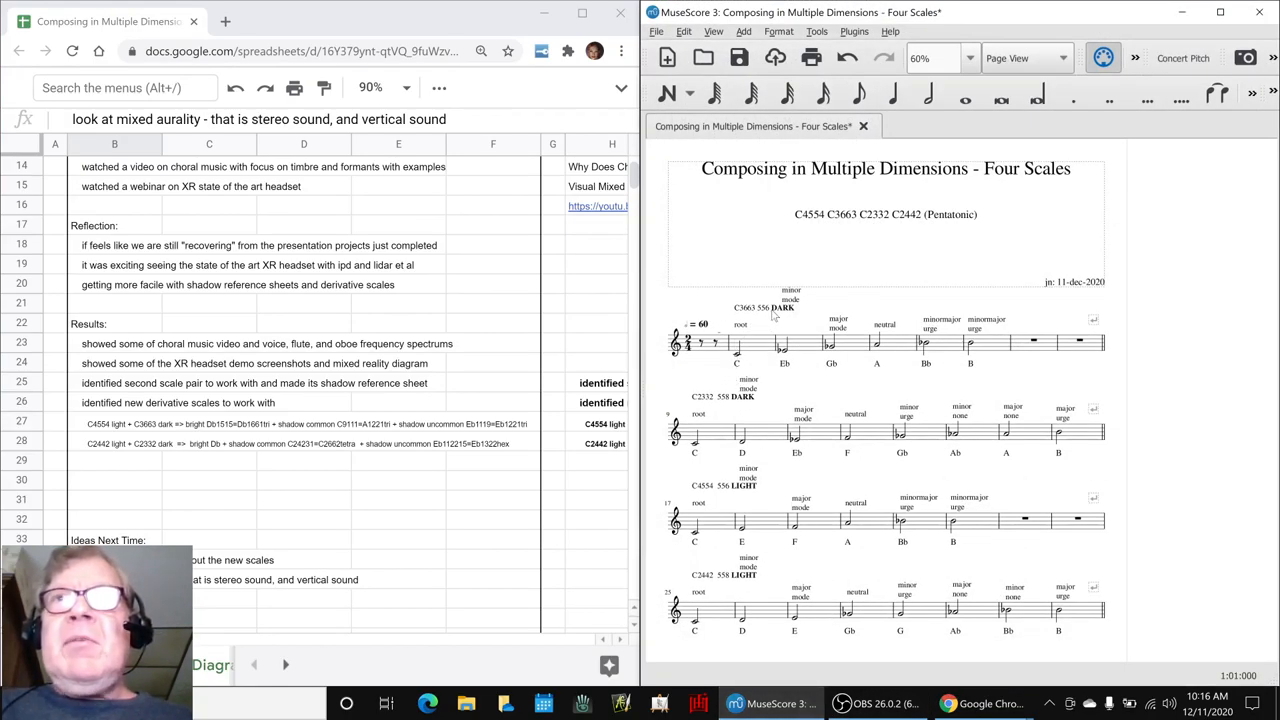
click(764, 308)
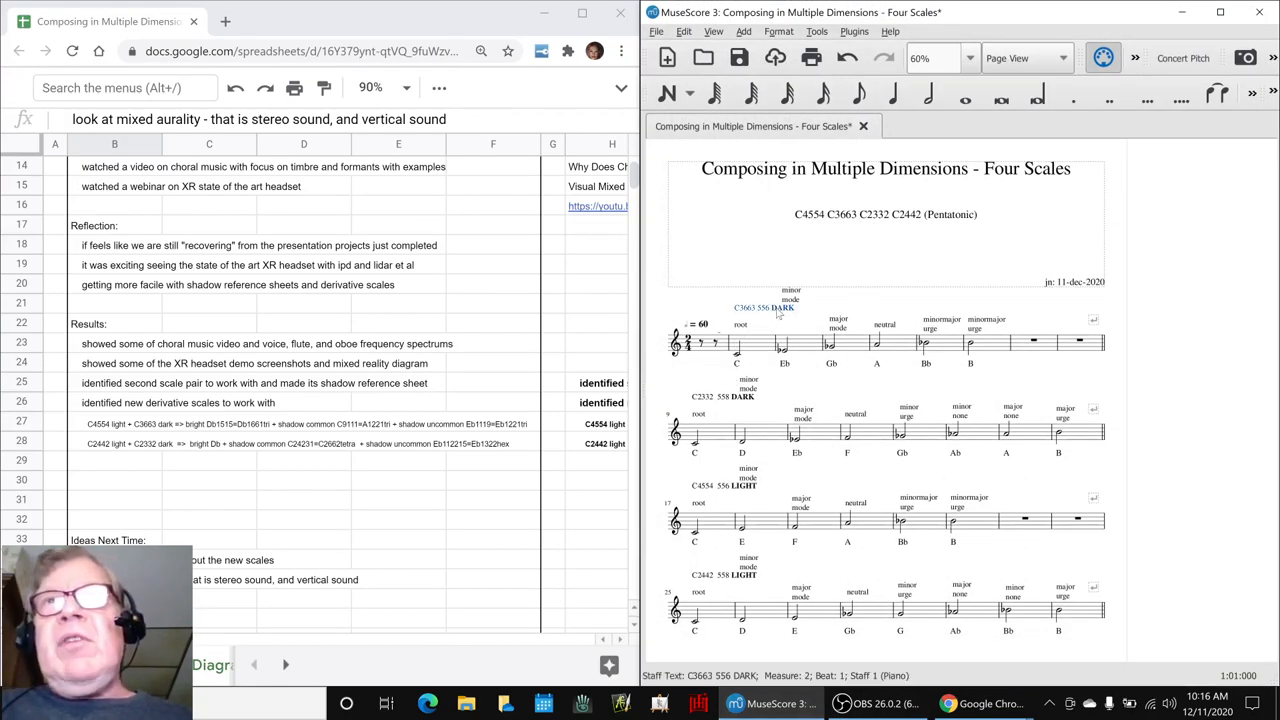
click(714, 394)
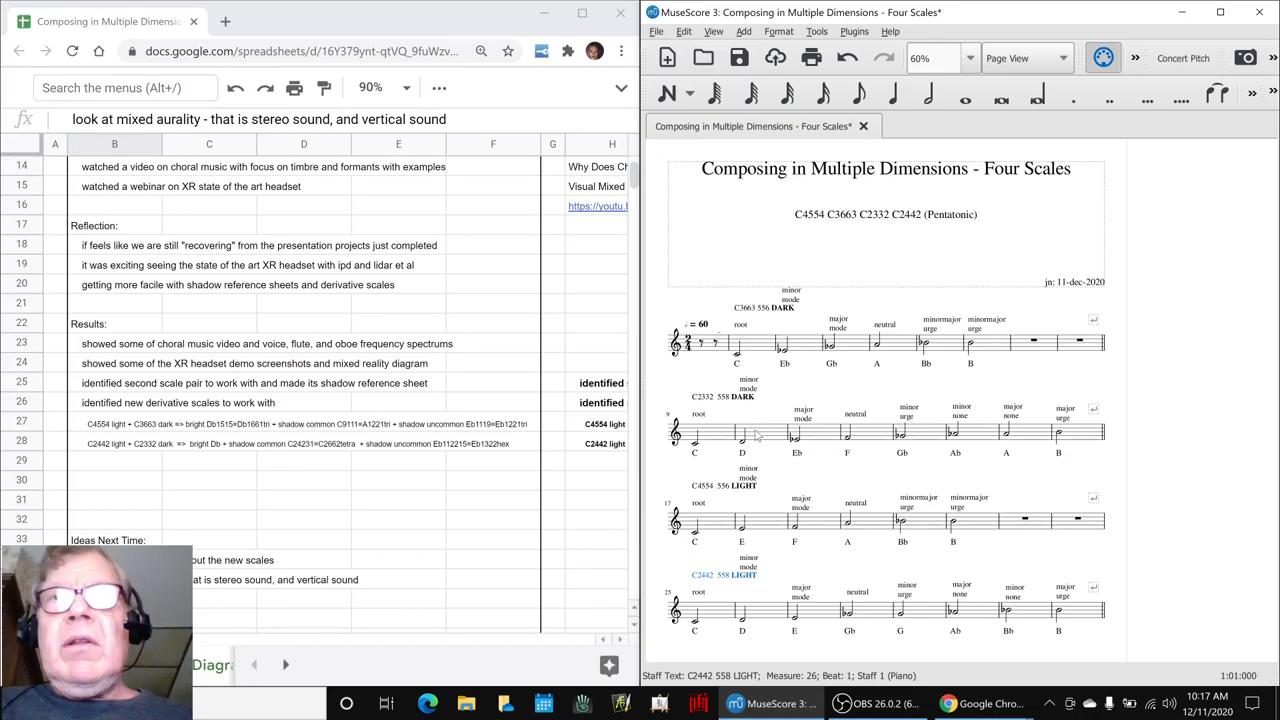
click(734, 340)
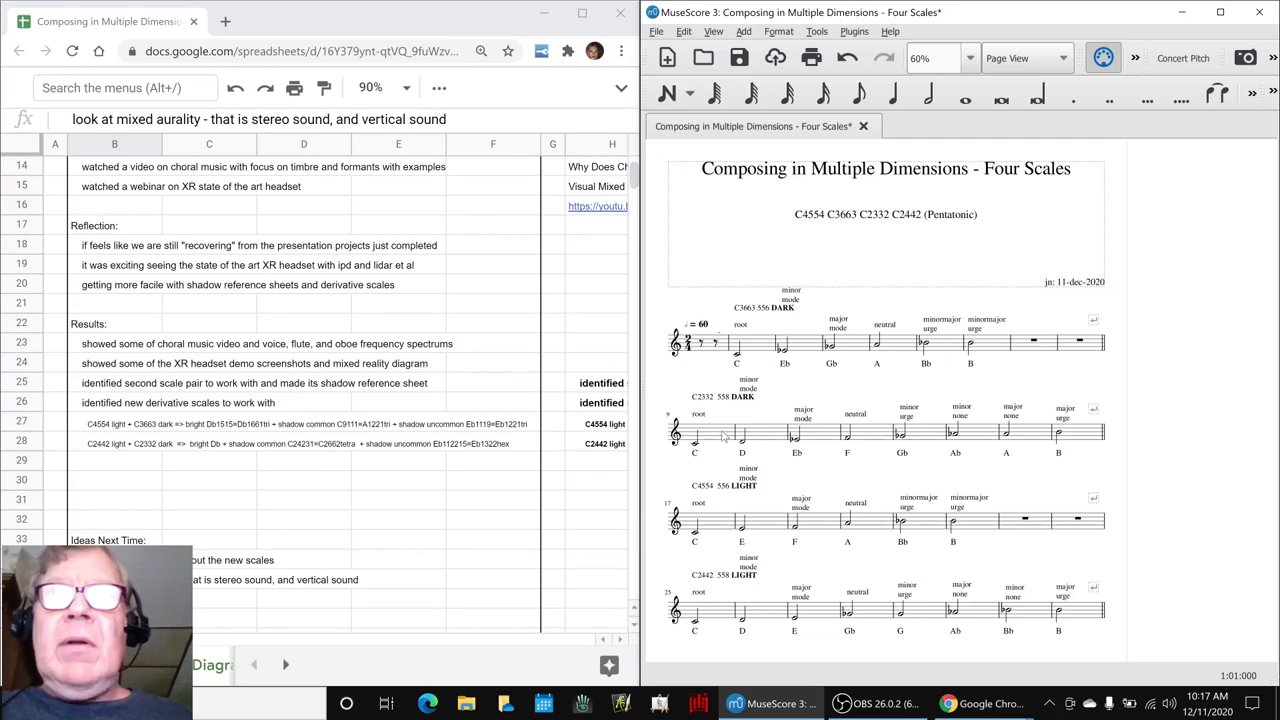
Play the scales from the first C2332 measure, stop playback, then bring OBS forward
click(694, 432)
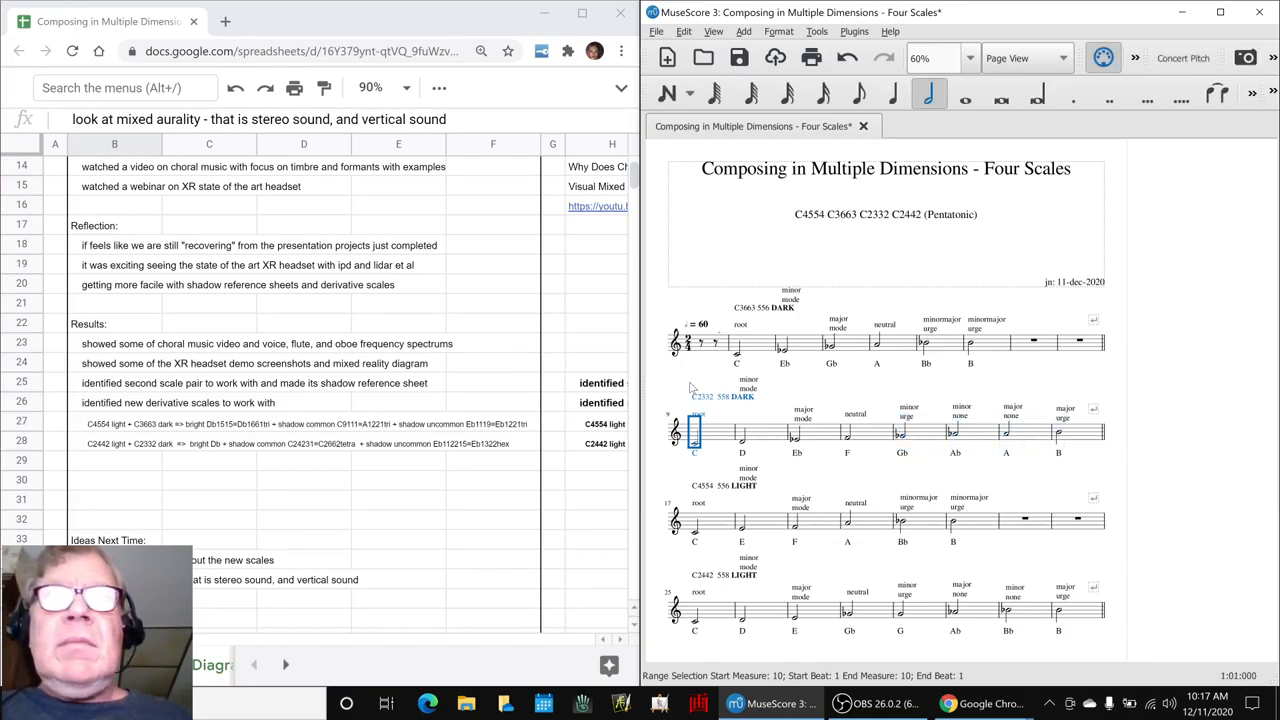
click(696, 528)
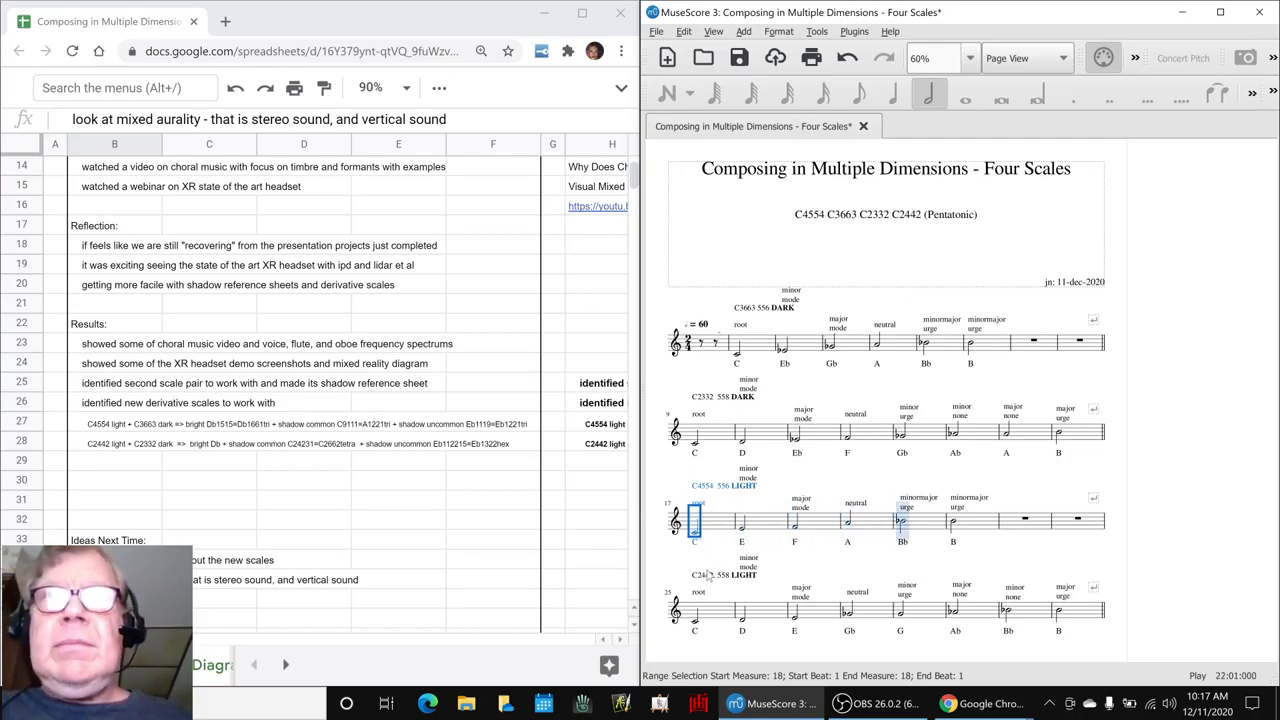
click(692, 622)
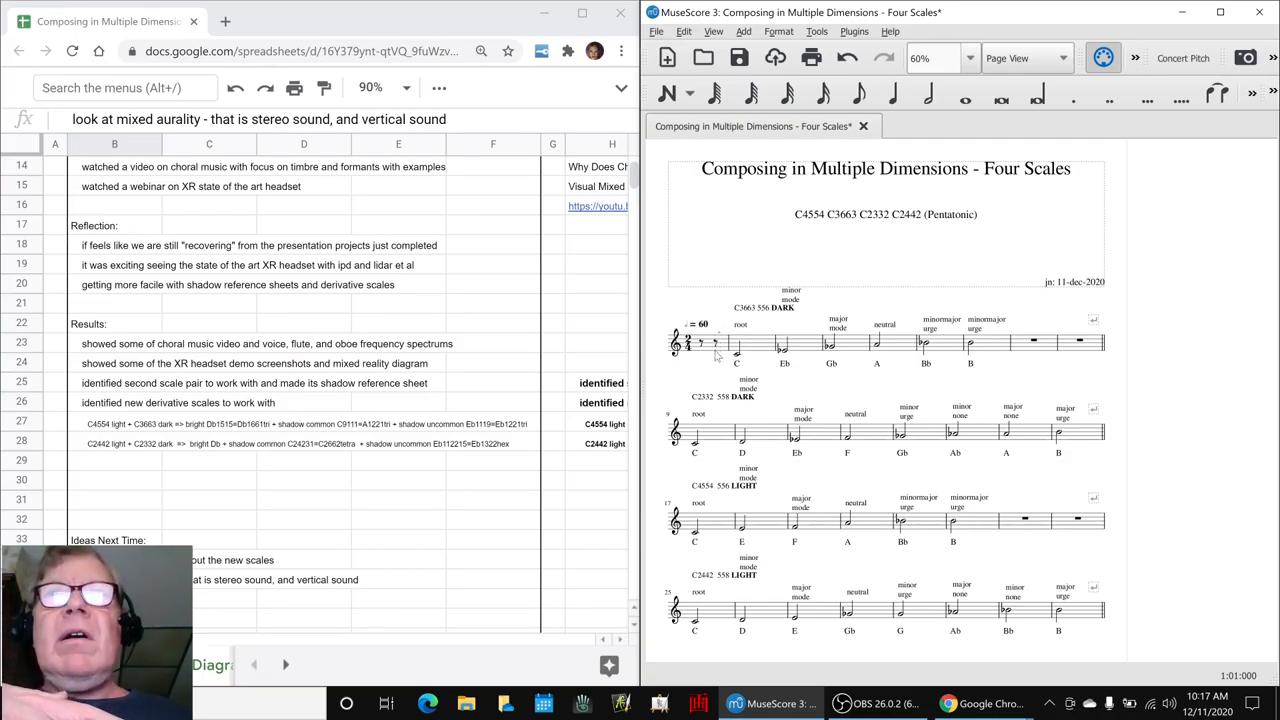
mouse_move(710, 358)
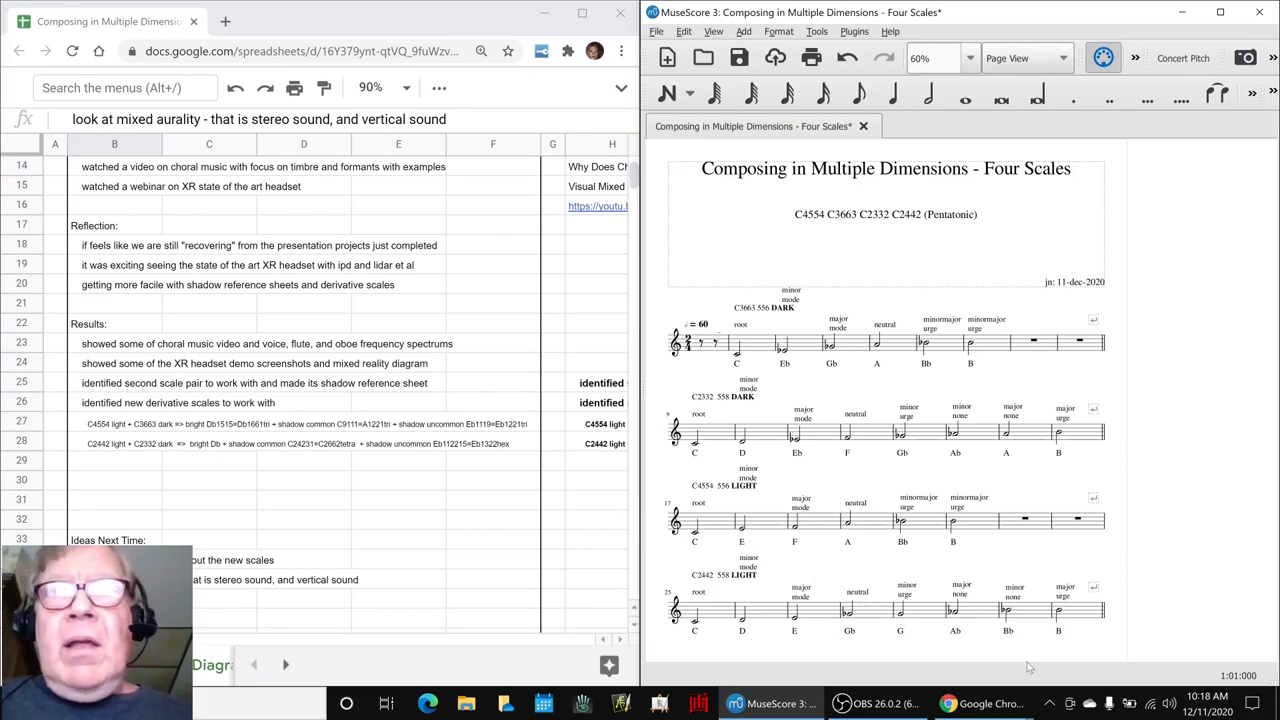
click(862, 704)
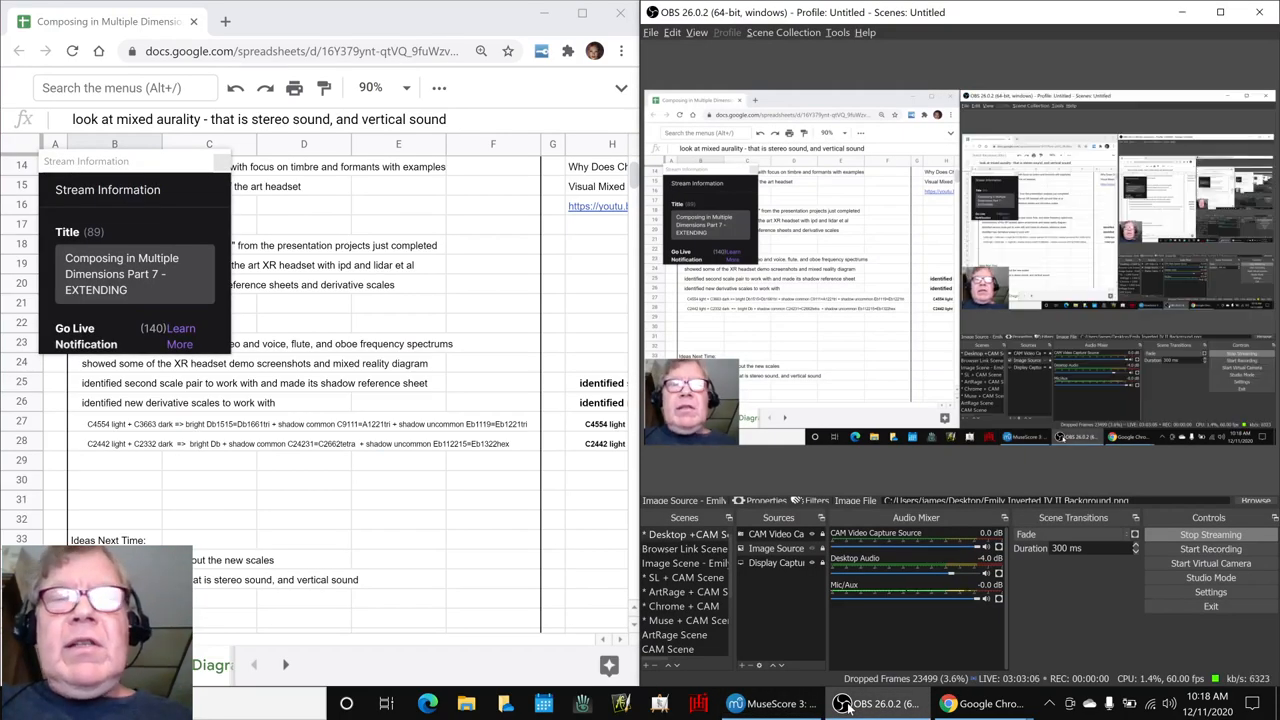